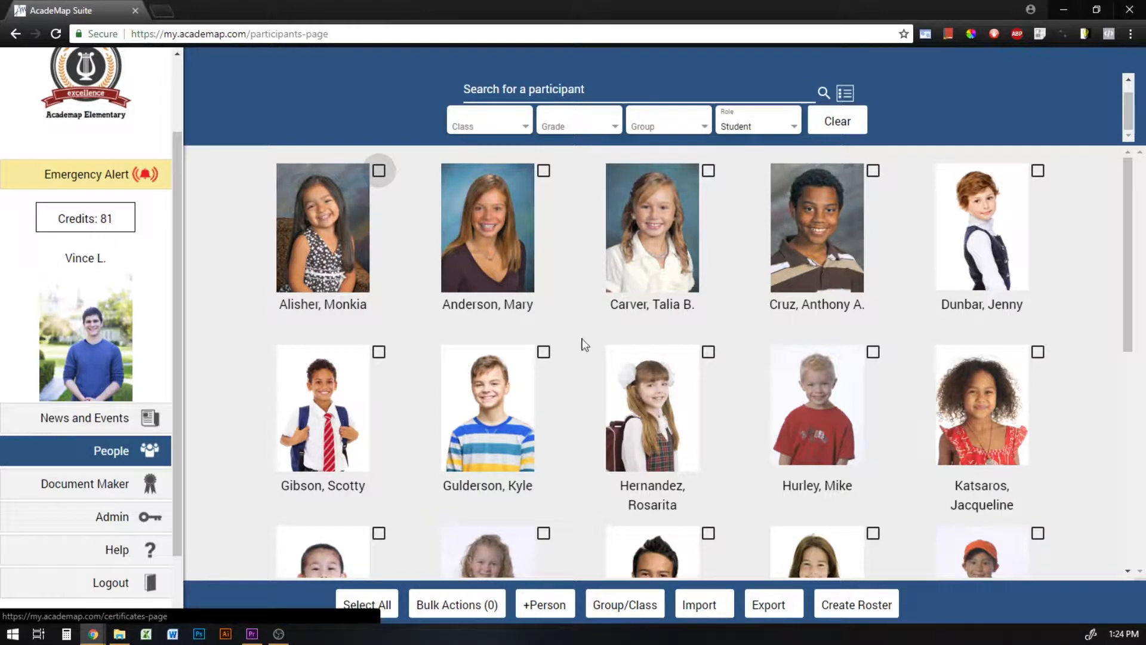
{"action": "mouse_move", "coordinate": [742, 370]}
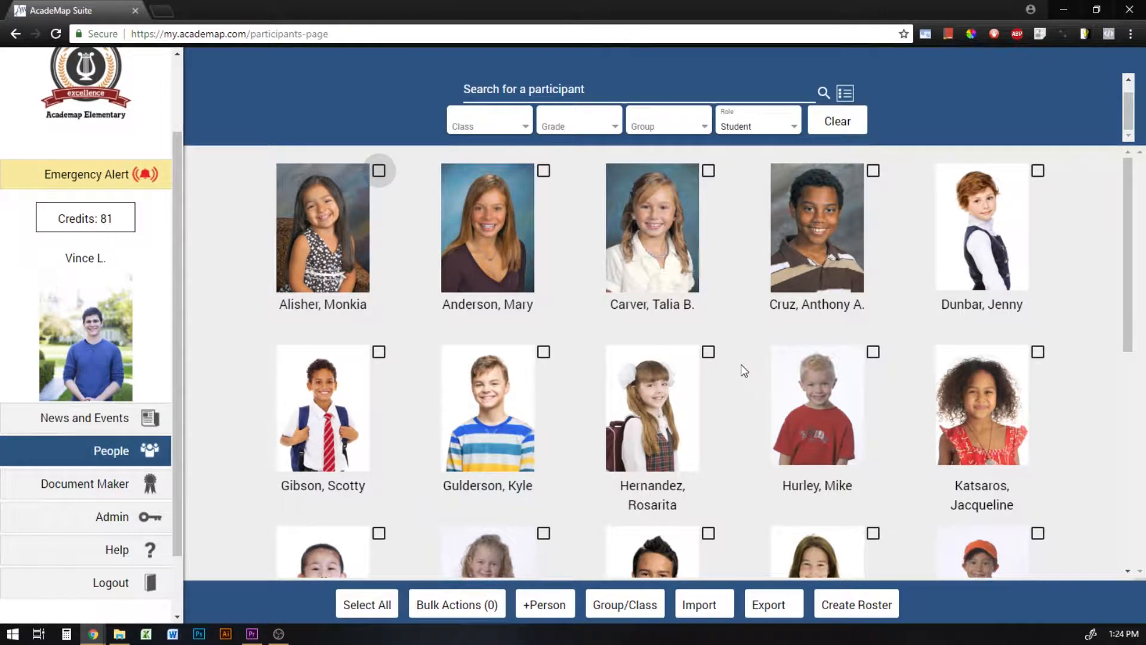
{"action": "mouse_move", "coordinate": [1096, 277]}
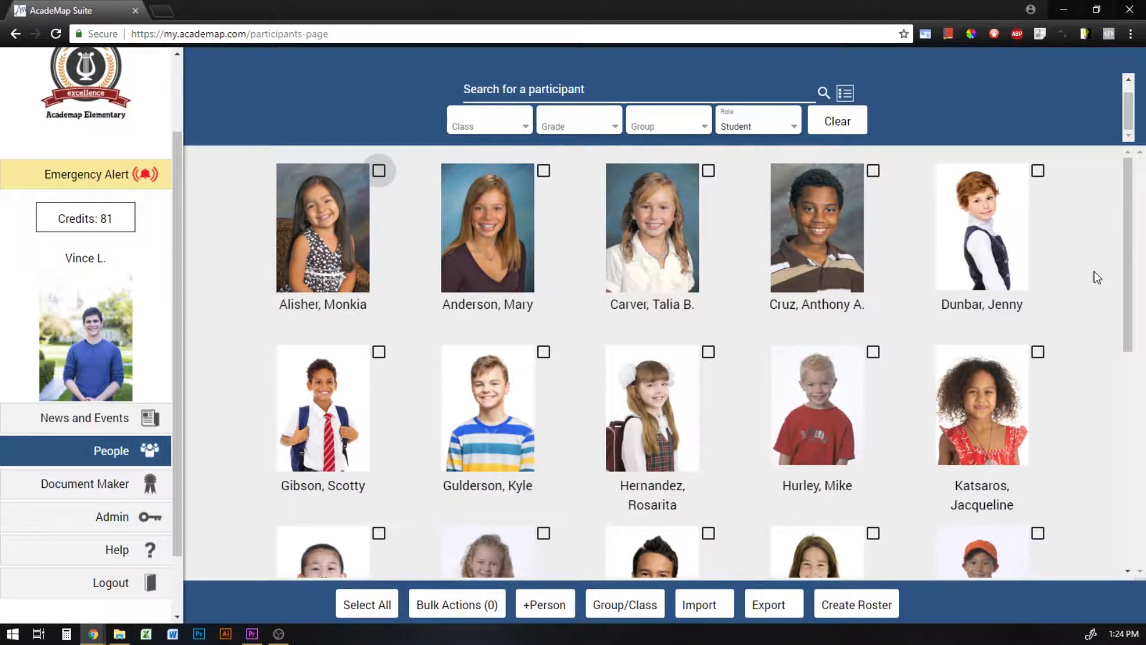
{"action": "mouse_move", "coordinate": [413, 228]}
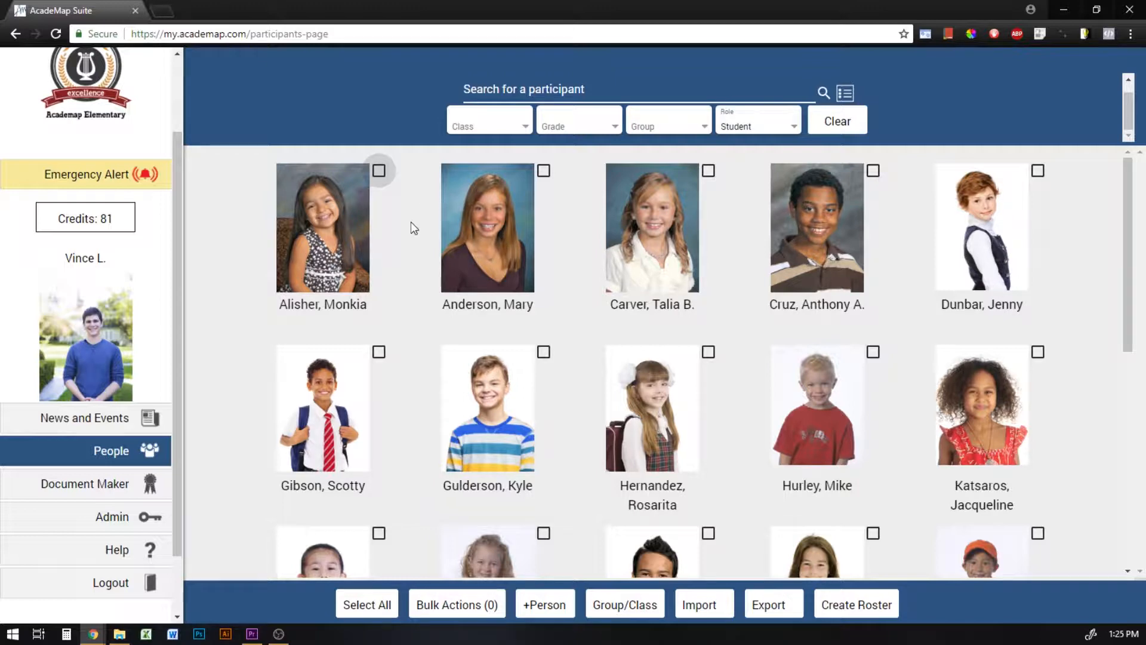
{"action": "mouse_move", "coordinate": [391, 224]}
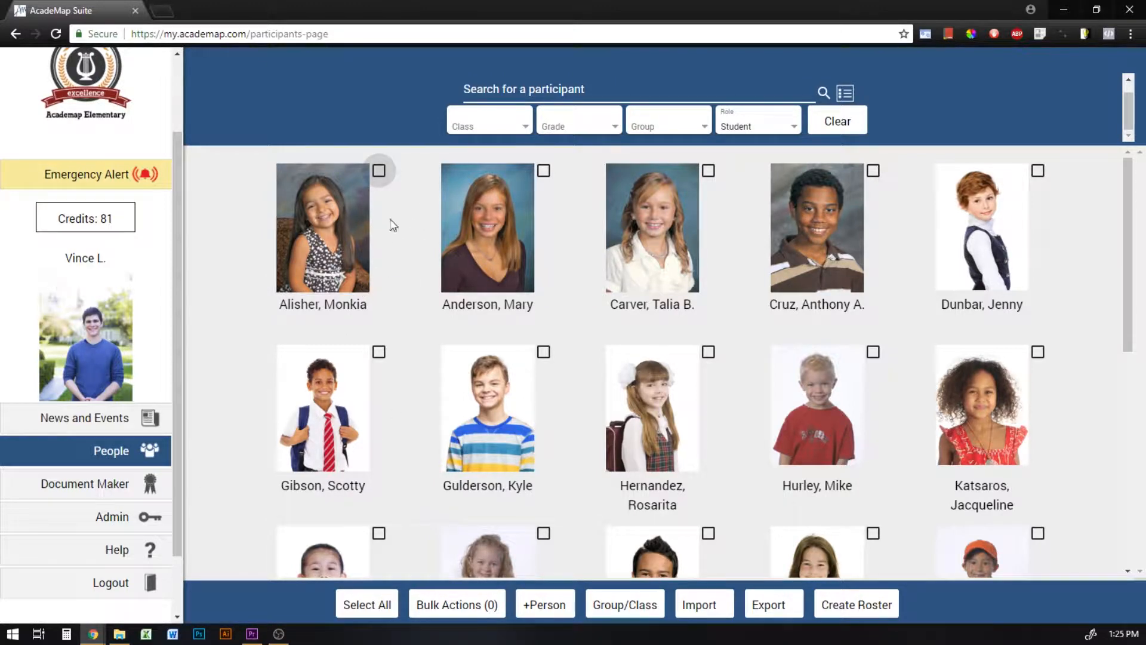
{"action": "left_click", "coordinate": [377, 171]}
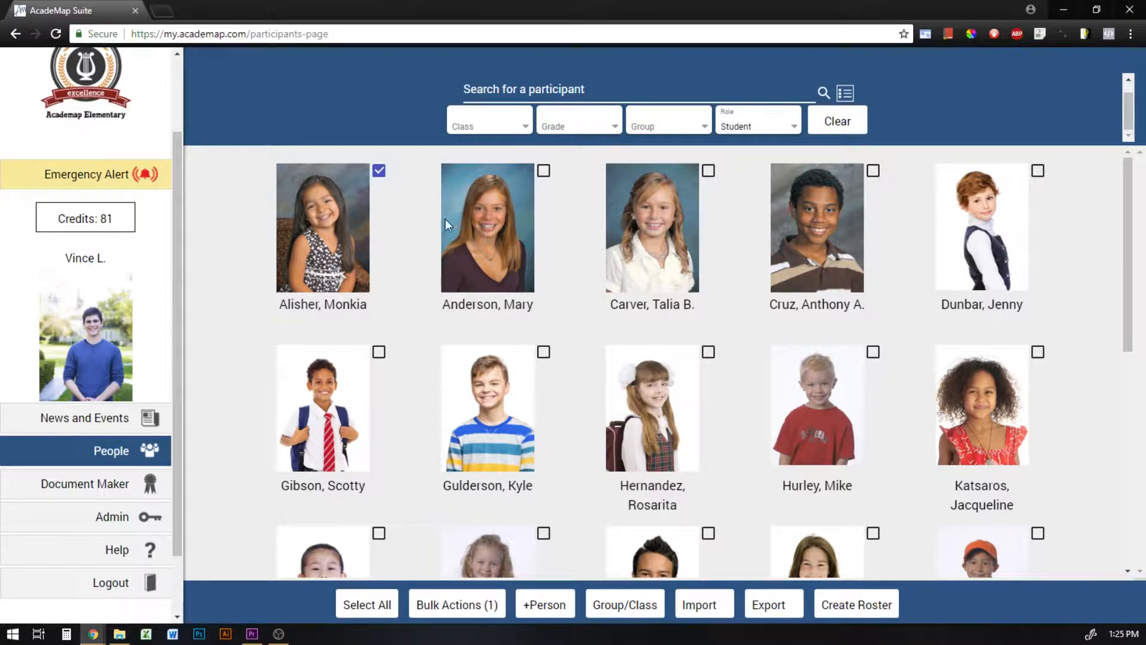
{"action": "mouse_move", "coordinate": [639, 254]}
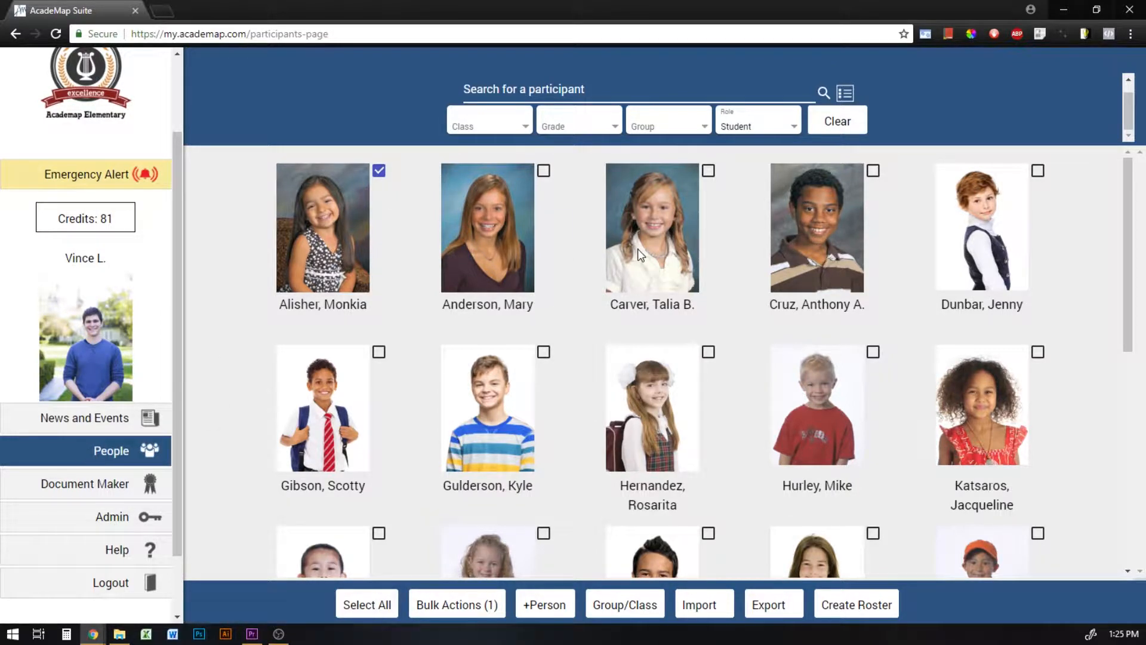
{"action": "mouse_move", "coordinate": [425, 210]}
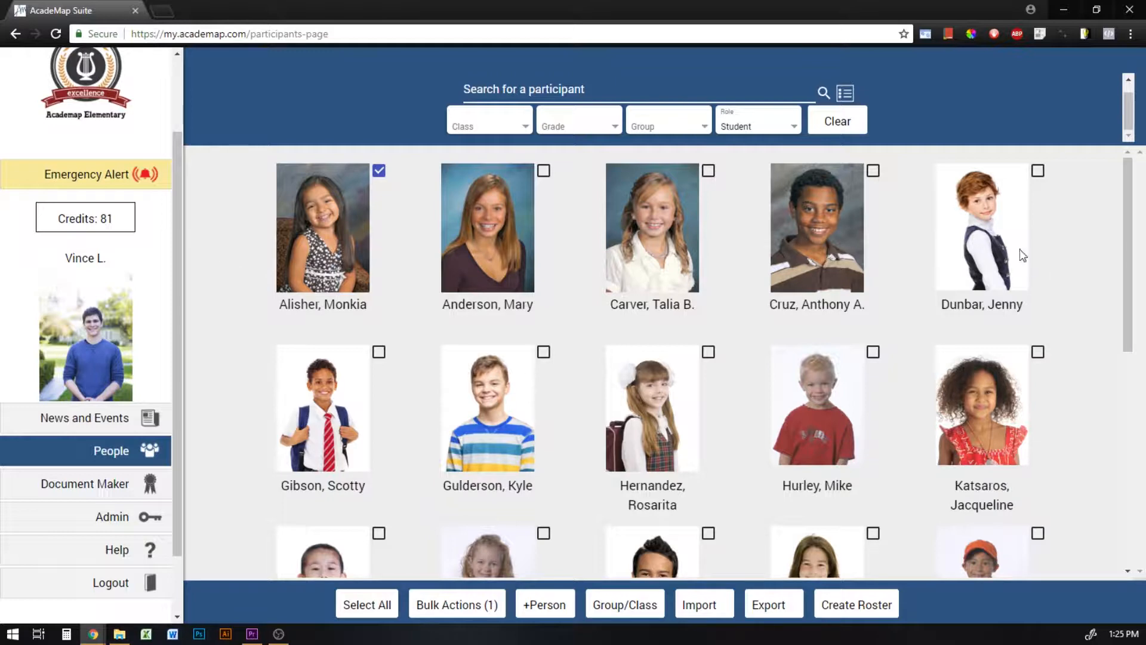
{"action": "mouse_move", "coordinate": [1091, 248]}
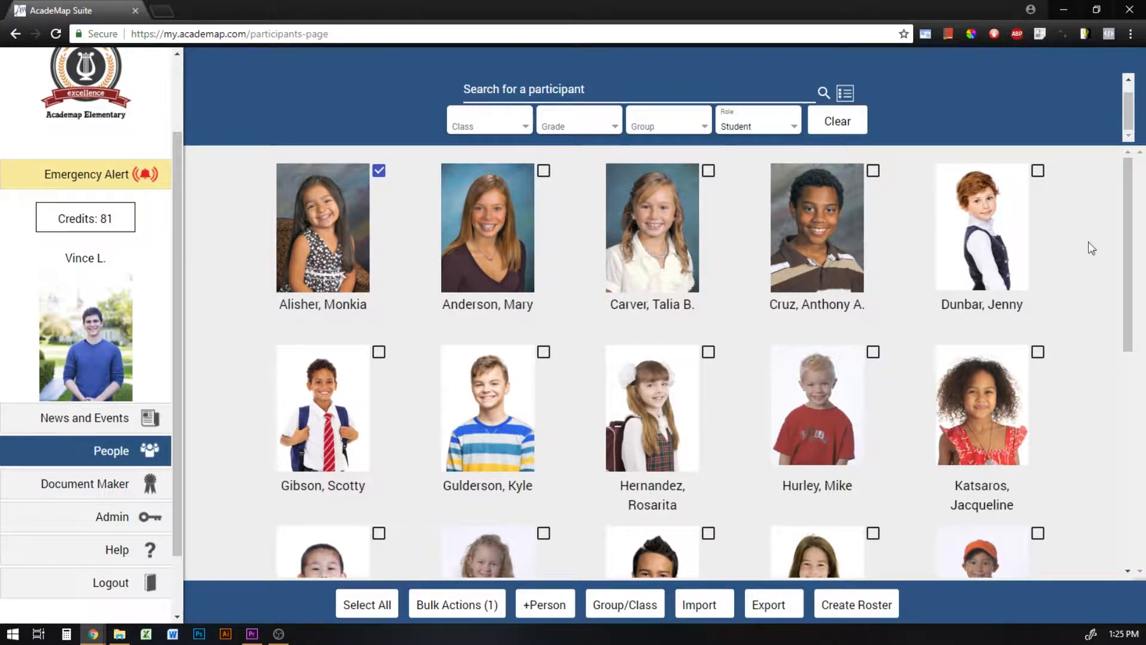
{"action": "mouse_move", "coordinate": [399, 179]}
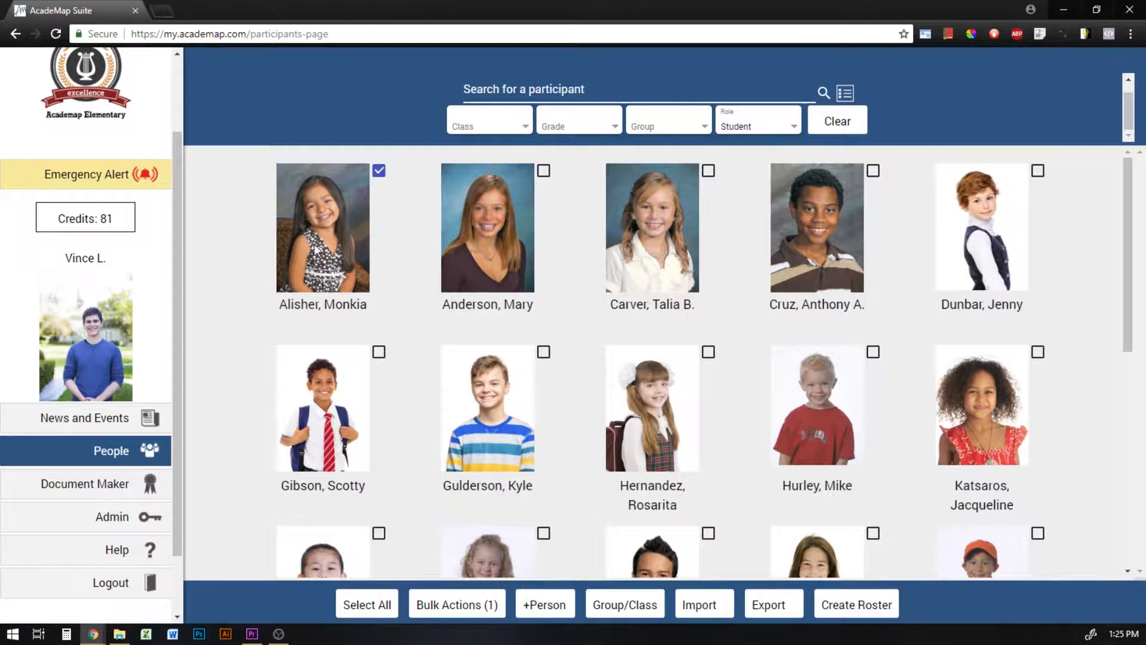
{"action": "mouse_move", "coordinate": [387, 160]}
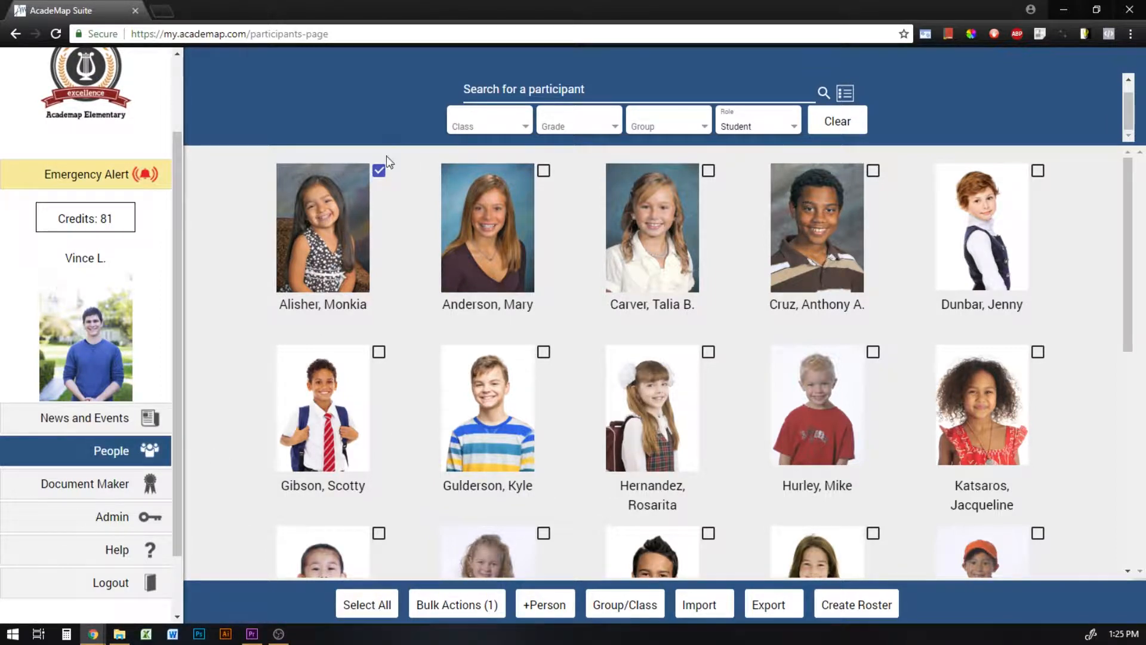
{"action": "mouse_move", "coordinate": [87, 499]}
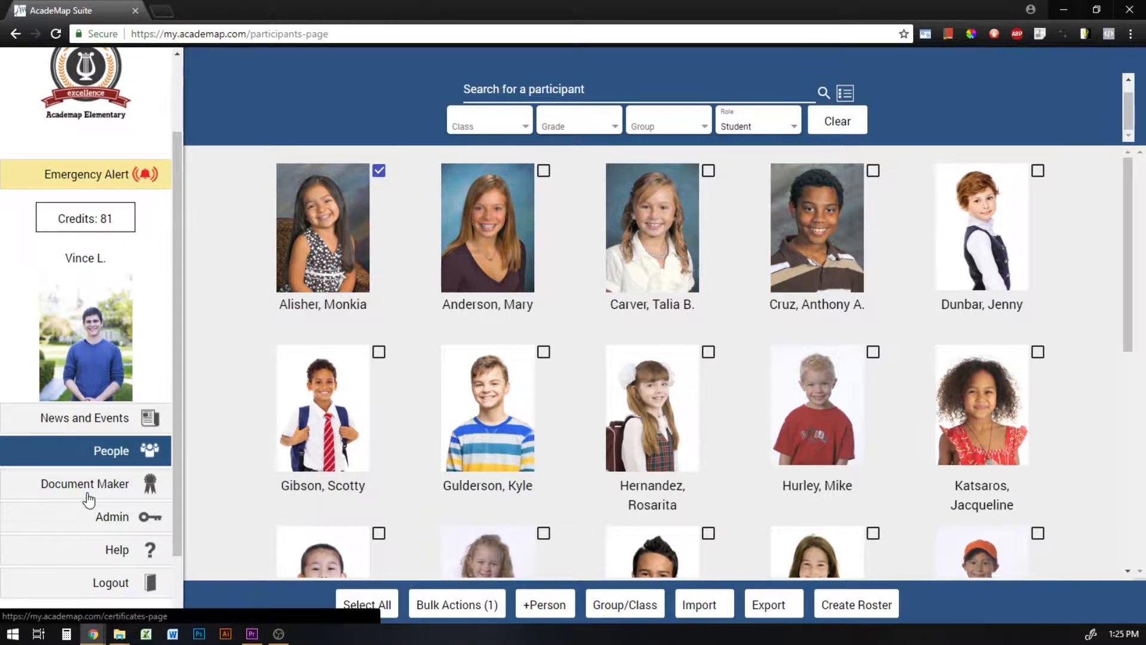
Step: Go to Document Maker and review the Choose Your Style list of templates
{"action": "left_click", "coordinate": [85, 483]}
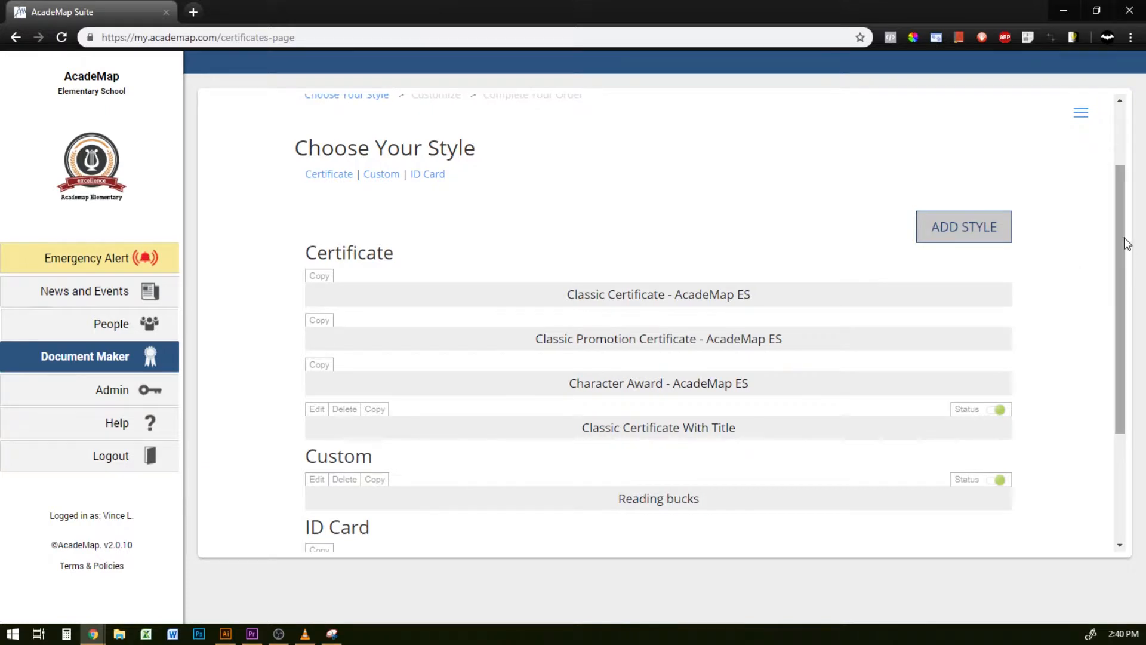
{"action": "scroll", "scroll_direction": "down", "scroll_amount": 3}
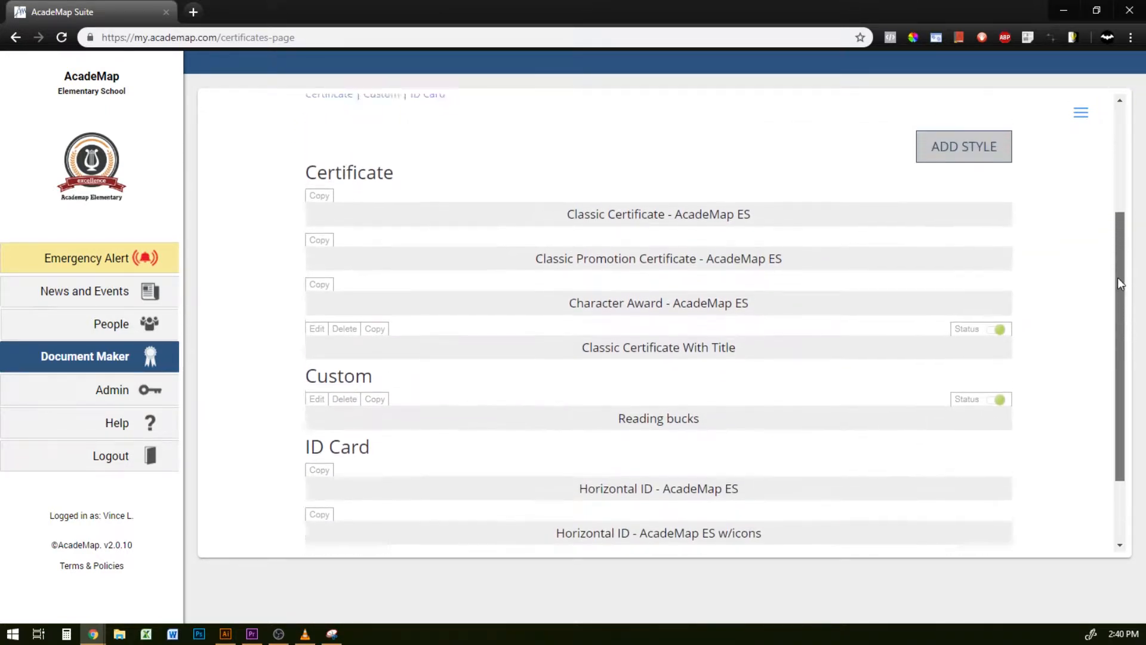
{"action": "scroll", "scroll_direction": "up", "scroll_amount": 3}
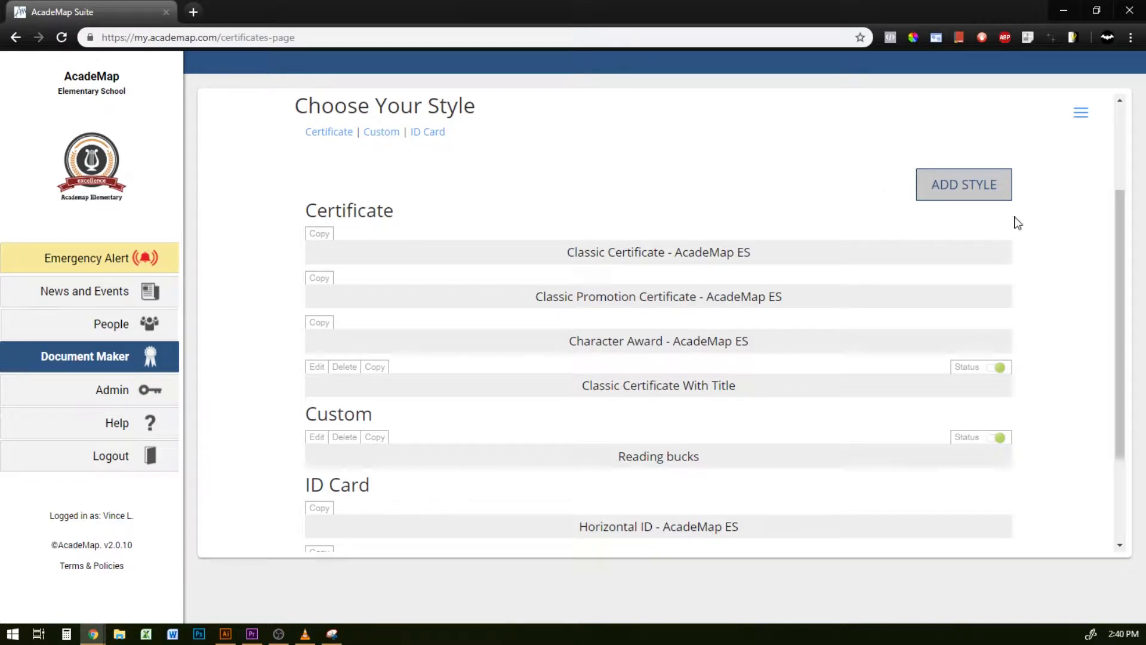
{"action": "mouse_move", "coordinate": [968, 207]}
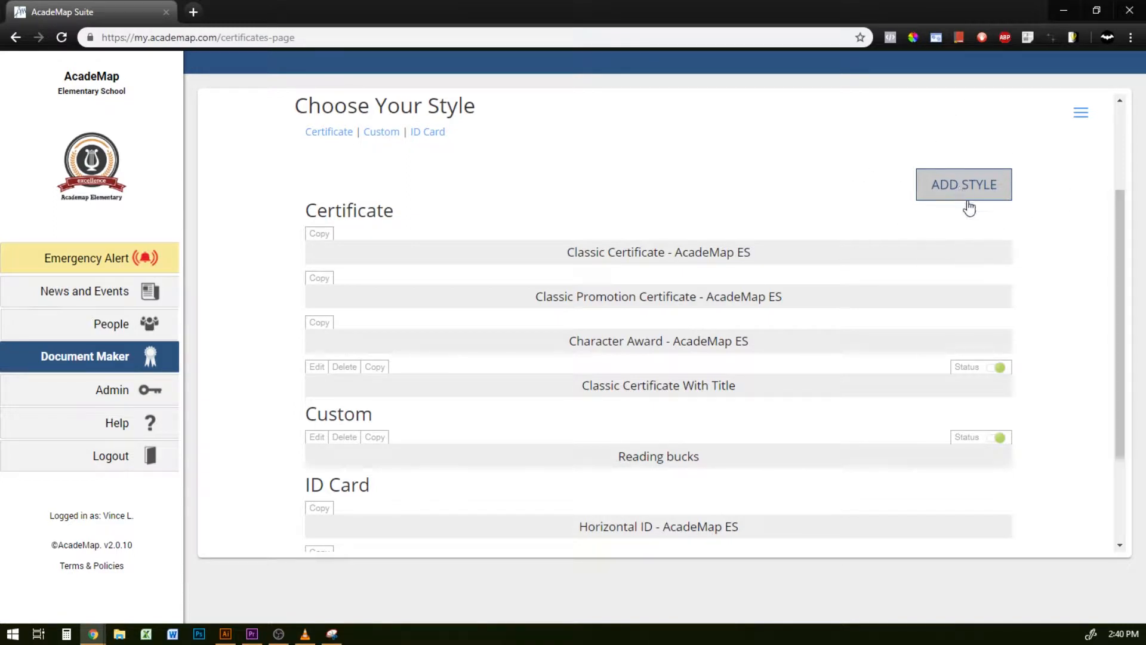
{"action": "mouse_move", "coordinate": [526, 244]}
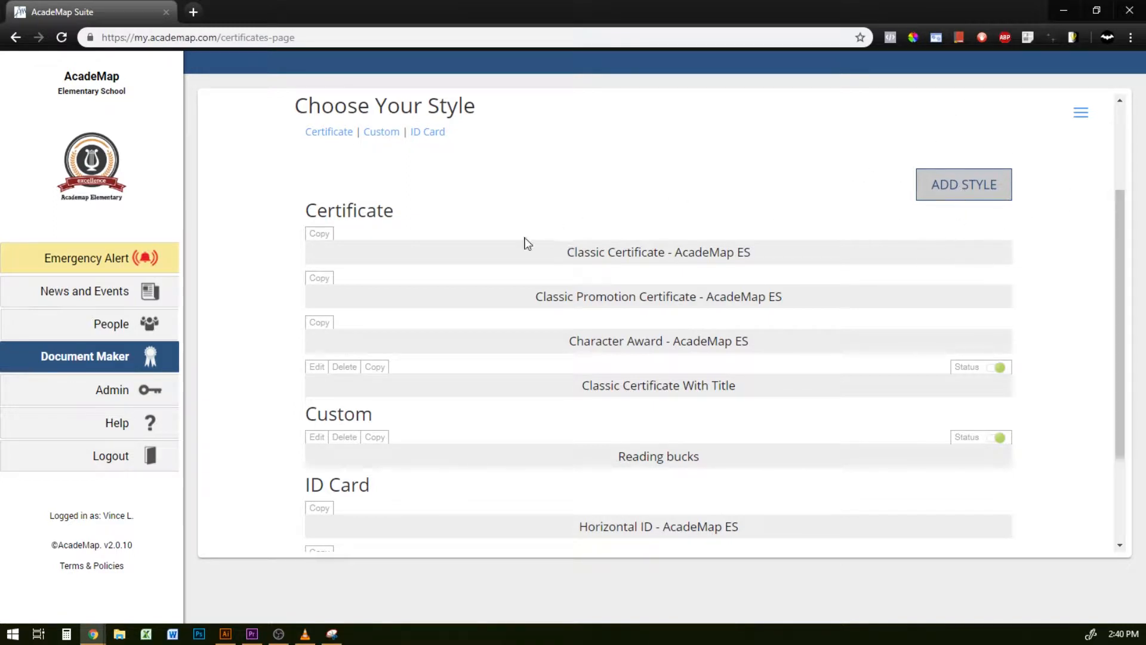
{"action": "mouse_move", "coordinate": [337, 247]}
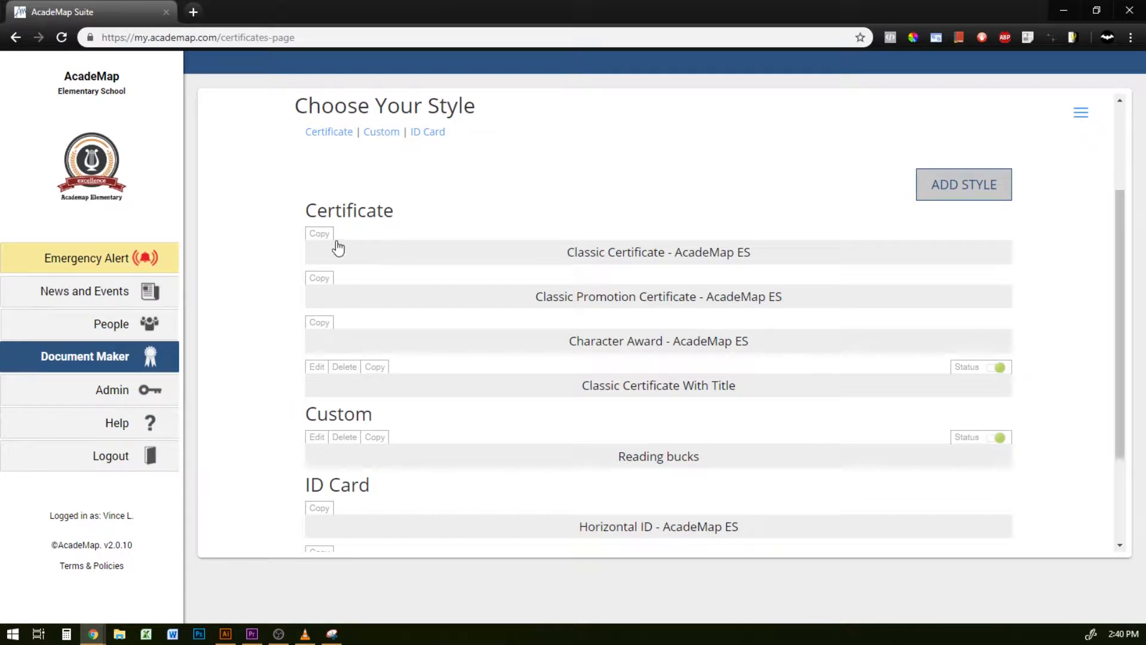
{"action": "mouse_move", "coordinate": [344, 240]}
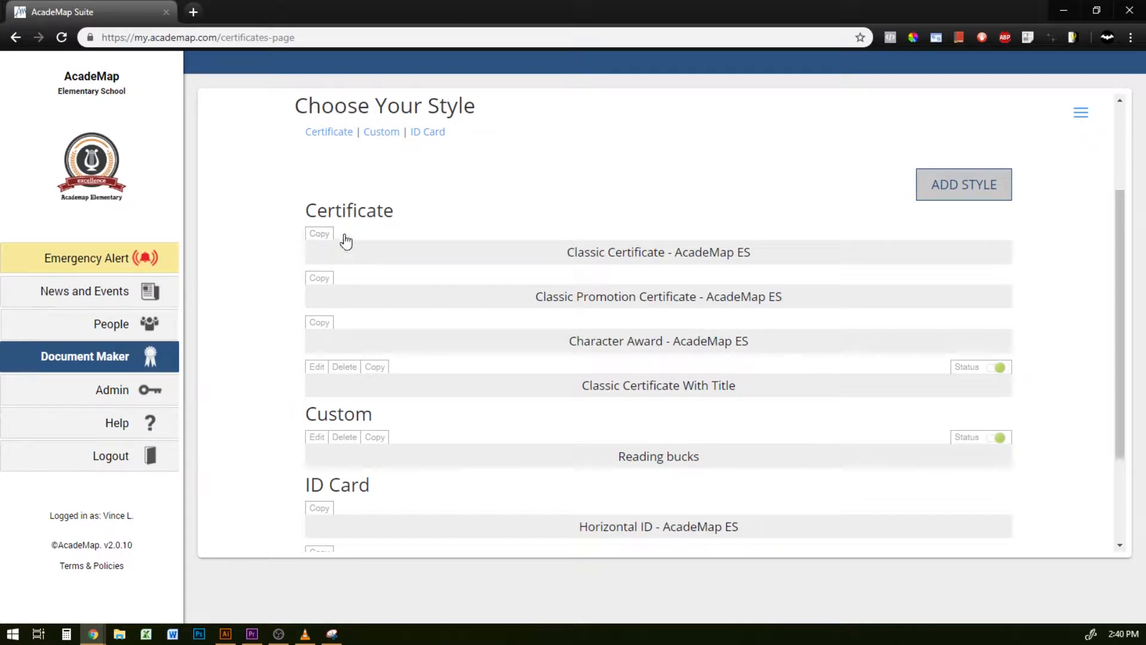
{"action": "mouse_move", "coordinate": [594, 212]}
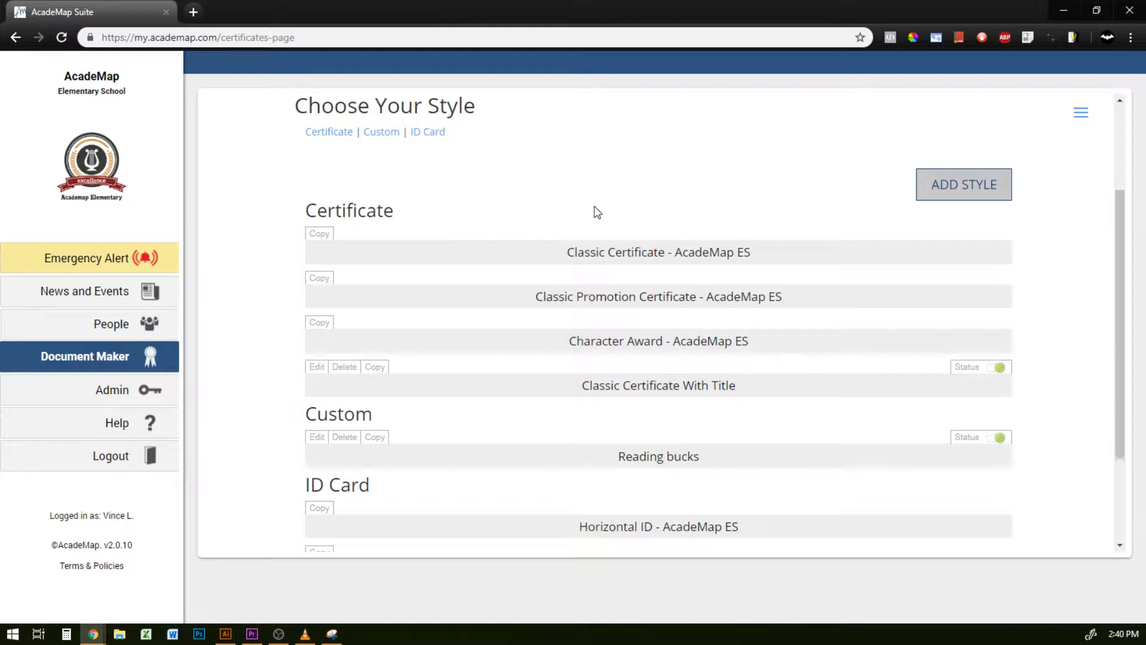
{"action": "mouse_move", "coordinate": [1067, 248]}
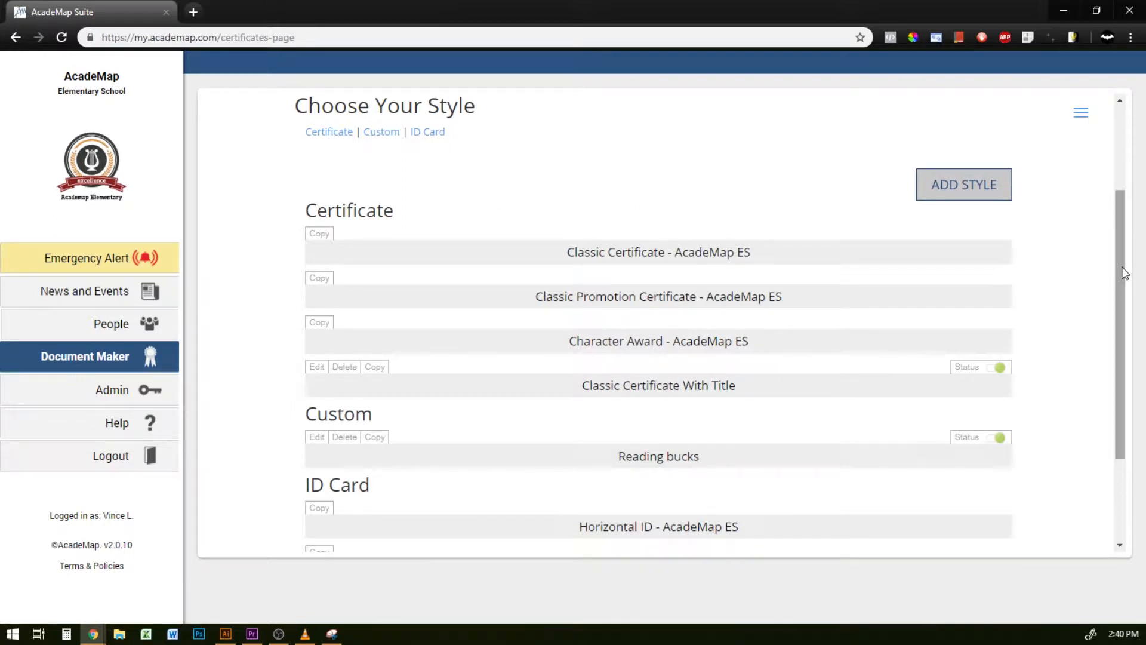
{"action": "scroll", "scroll_direction": "down", "scroll_amount": 3}
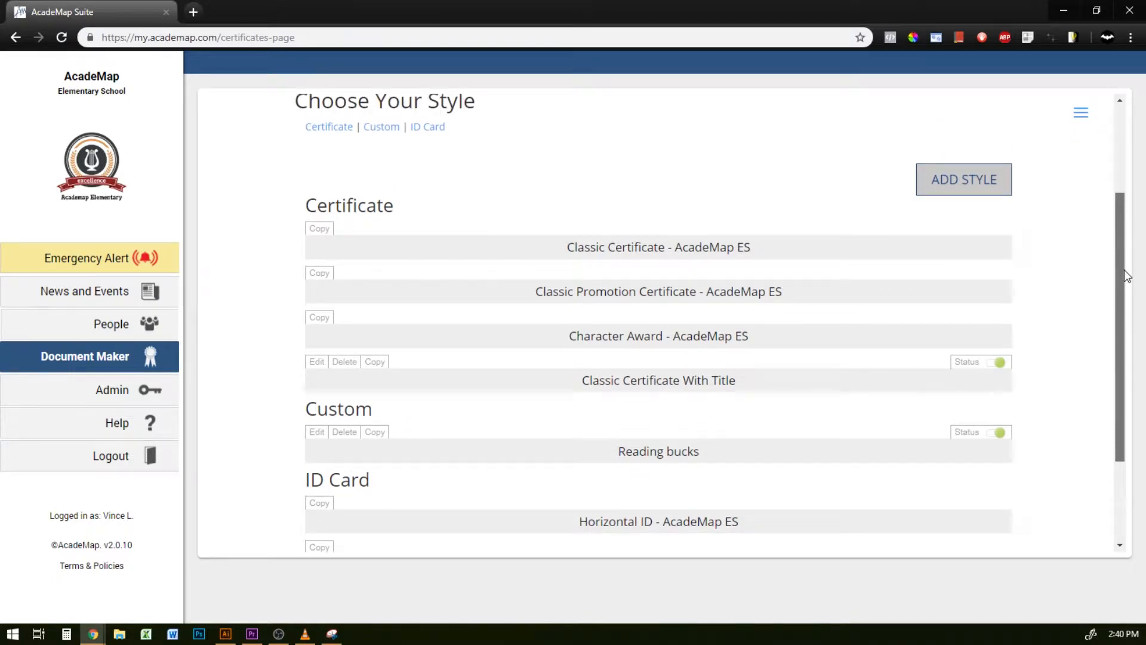
{"action": "scroll", "scroll_direction": "down", "scroll_amount": 3}
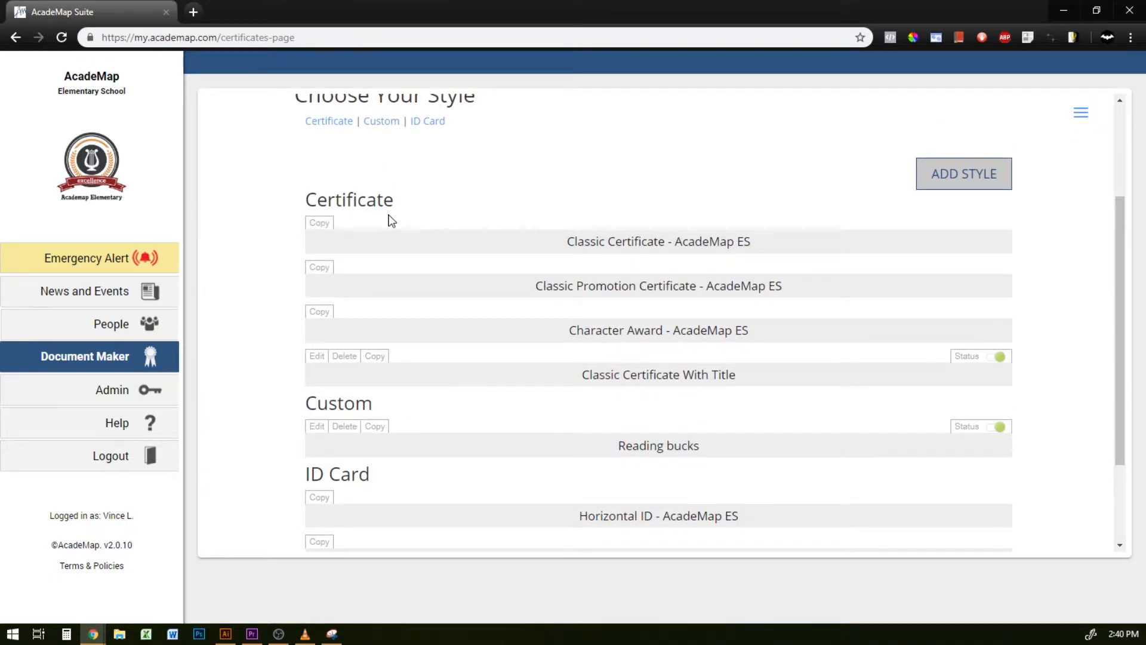
{"action": "mouse_move", "coordinate": [318, 271]}
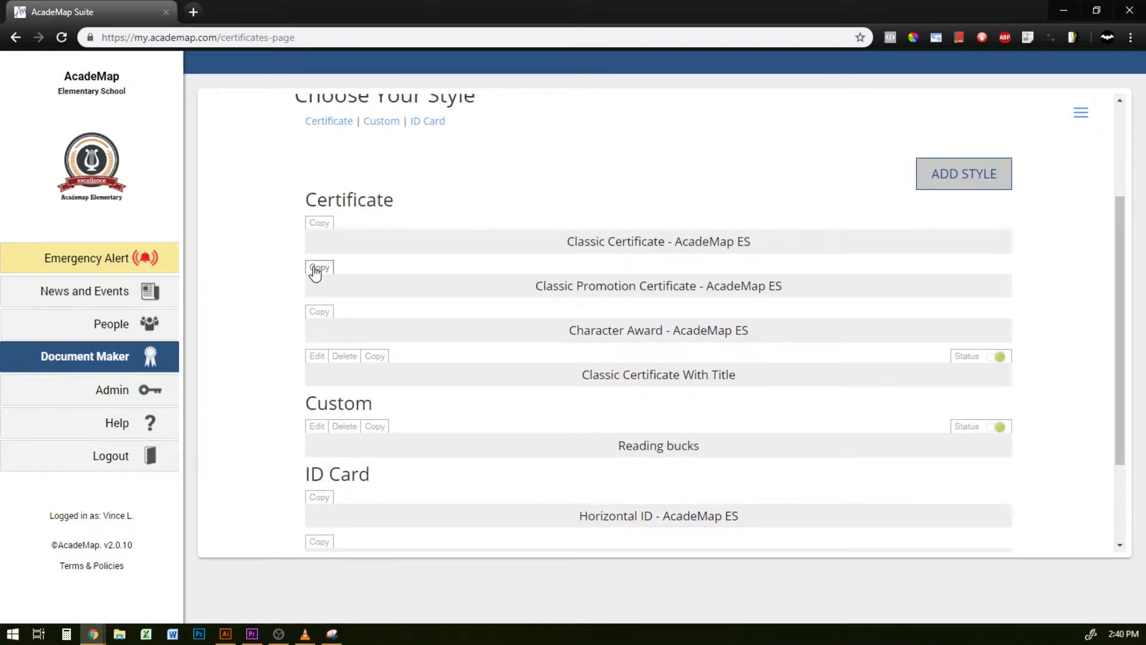
Step: Duplicate the Classic Promotion Certificate template and keep the Certs Landscape preset (8.5 by 11 in)
{"action": "left_click", "coordinate": [319, 267]}
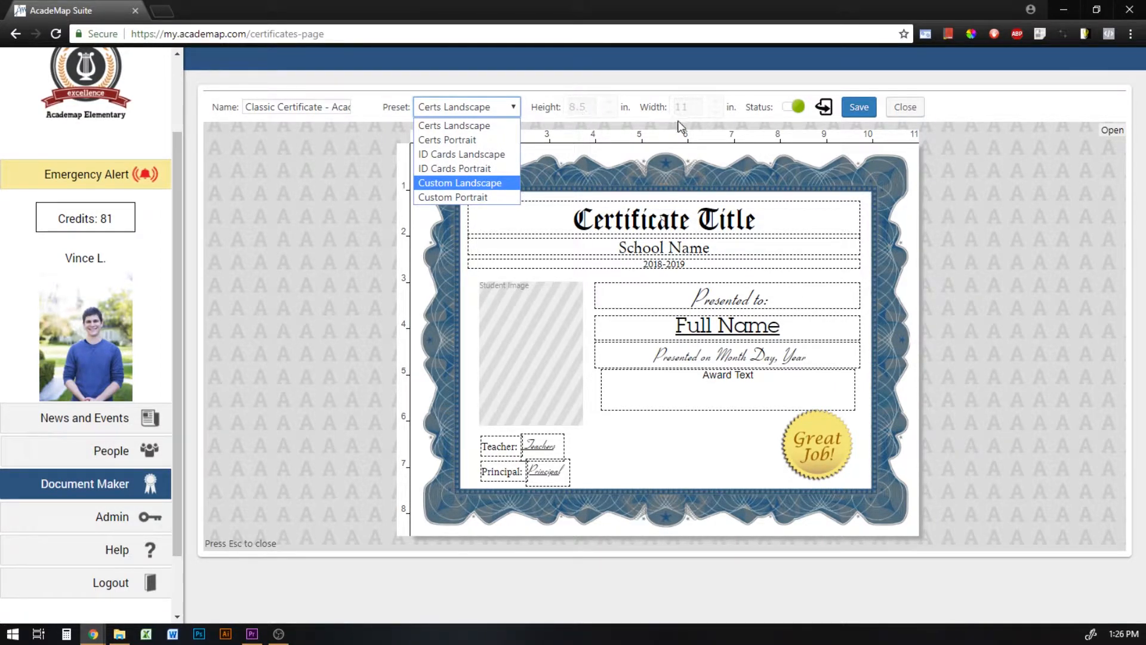
{"action": "mouse_move", "coordinate": [746, 135]}
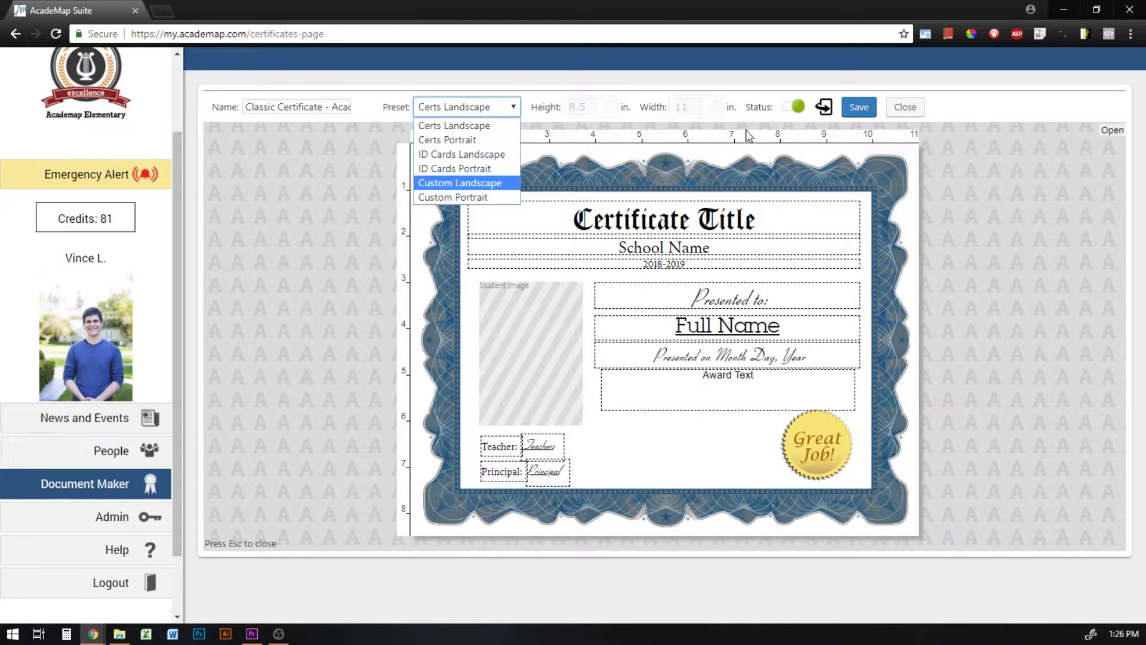
{"action": "mouse_move", "coordinate": [470, 125]}
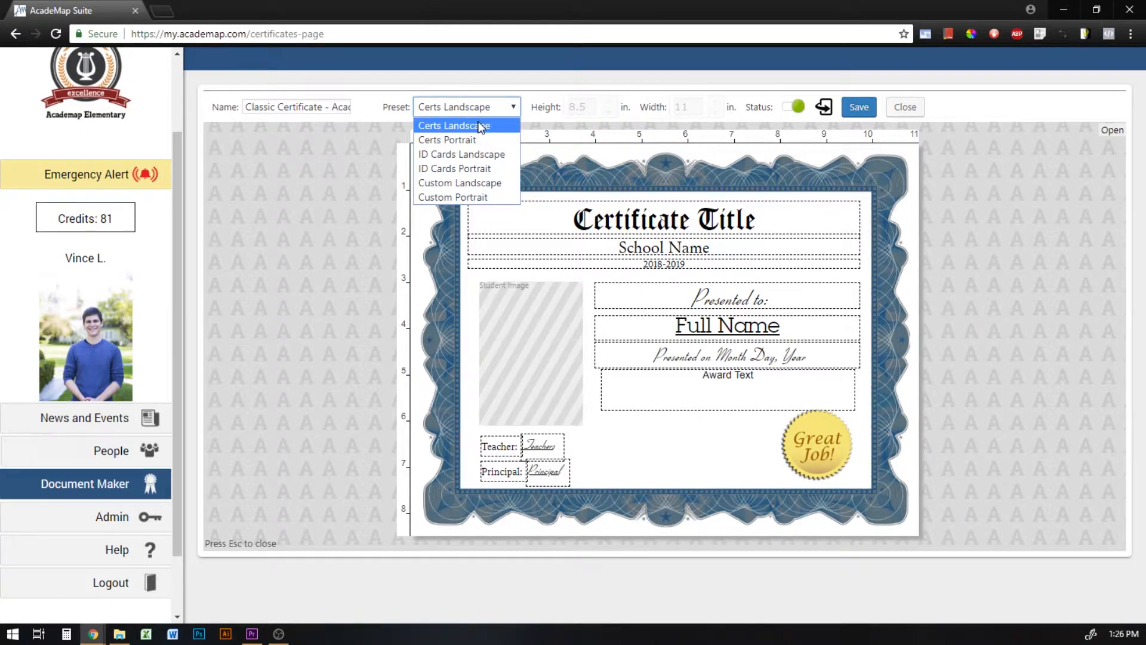
{"action": "left_click", "coordinate": [454, 125]}
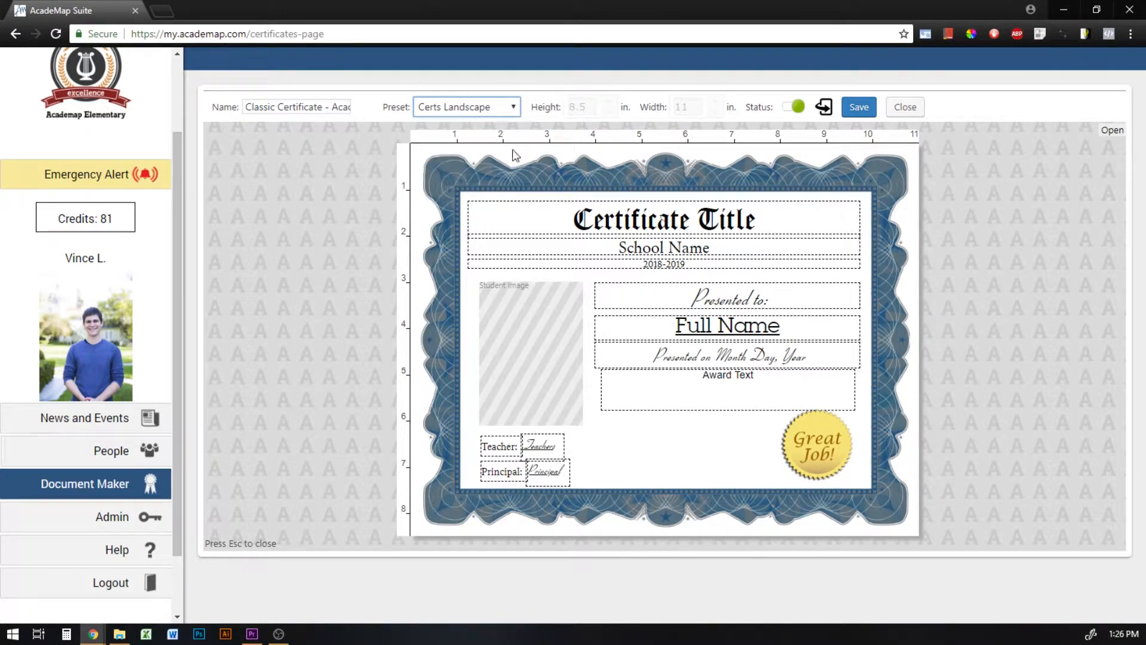
{"action": "mouse_move", "coordinate": [677, 140]}
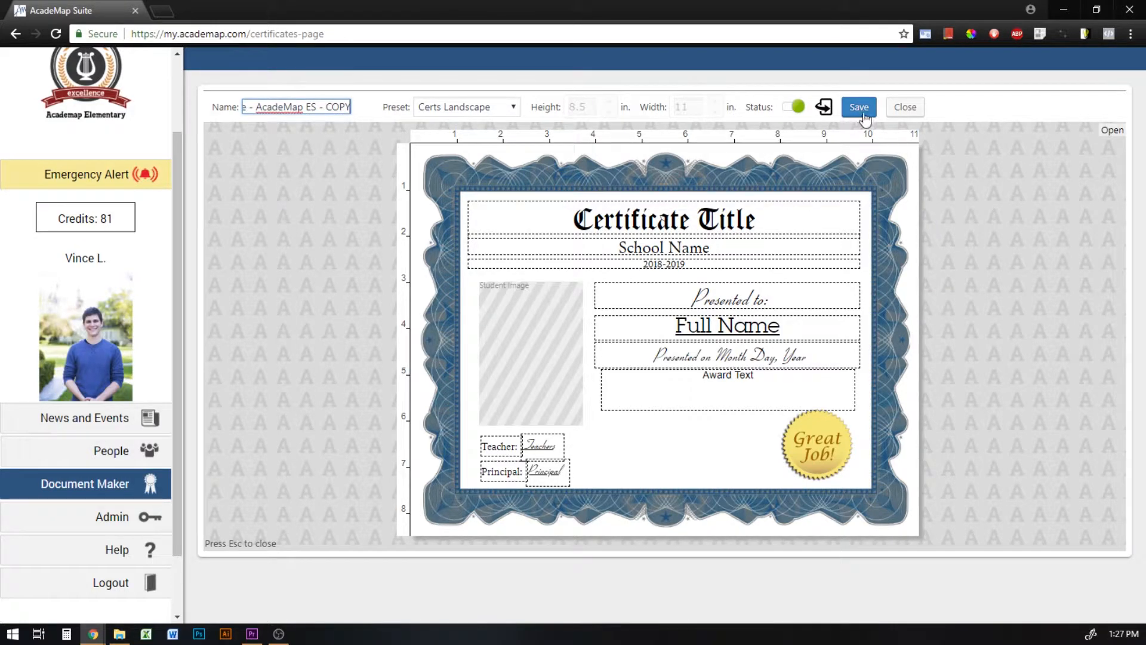
Step: Save the copied Classic Certificate style and get the 'Style saved' notice
{"action": "left_click", "coordinate": [859, 106]}
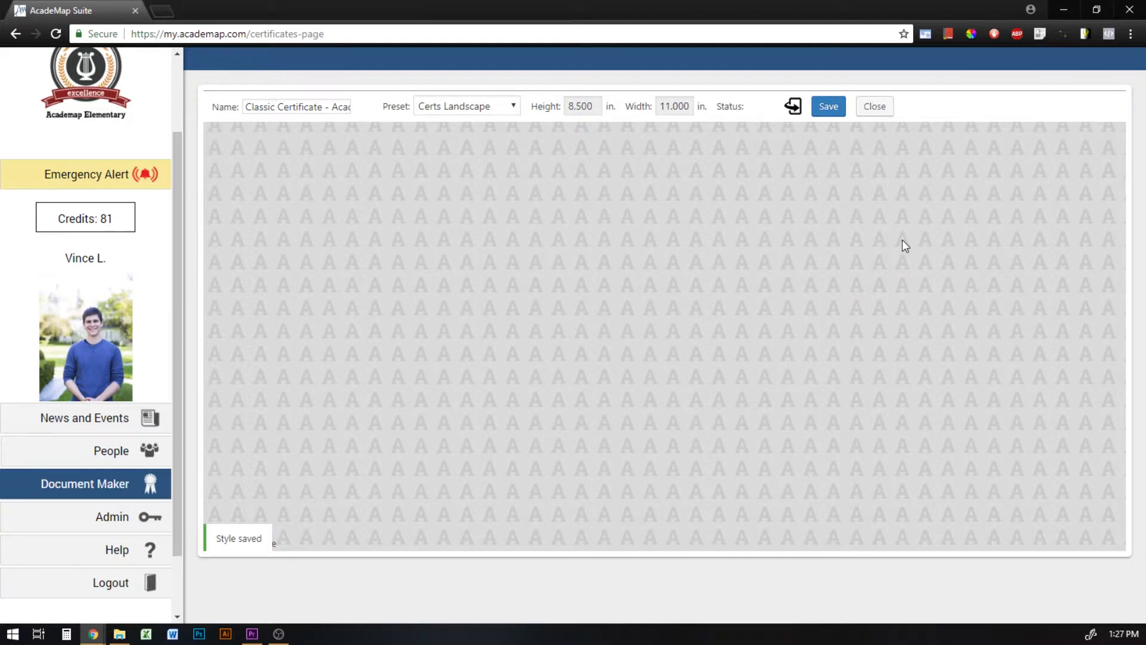
{"action": "mouse_move", "coordinate": [803, 282]}
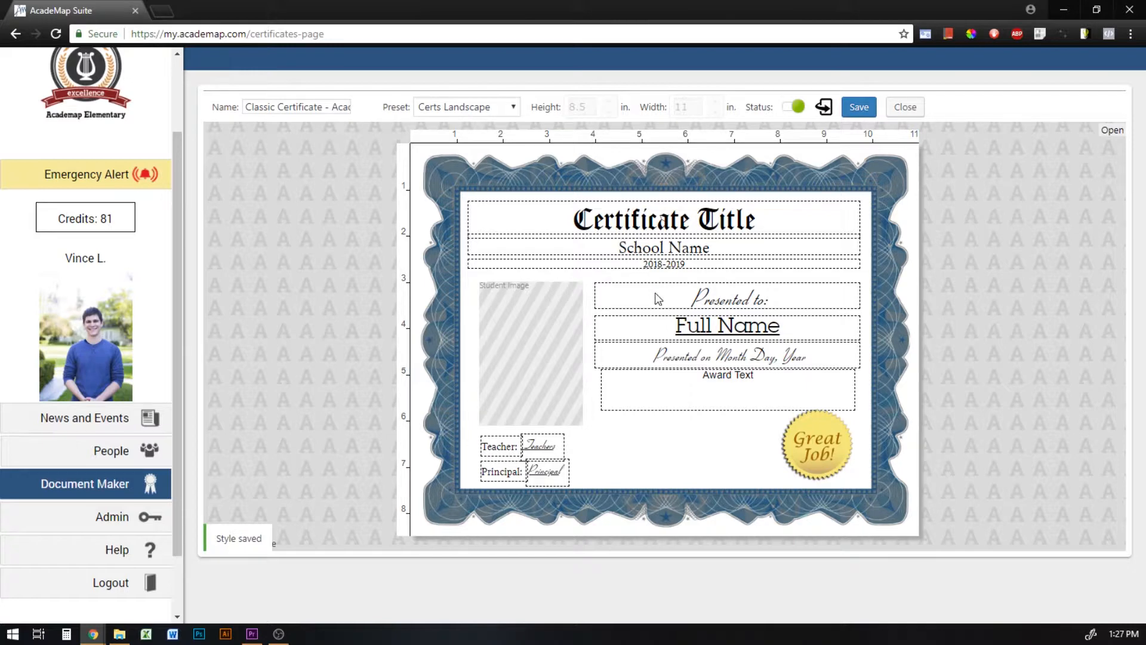
{"action": "mouse_move", "coordinate": [906, 440]}
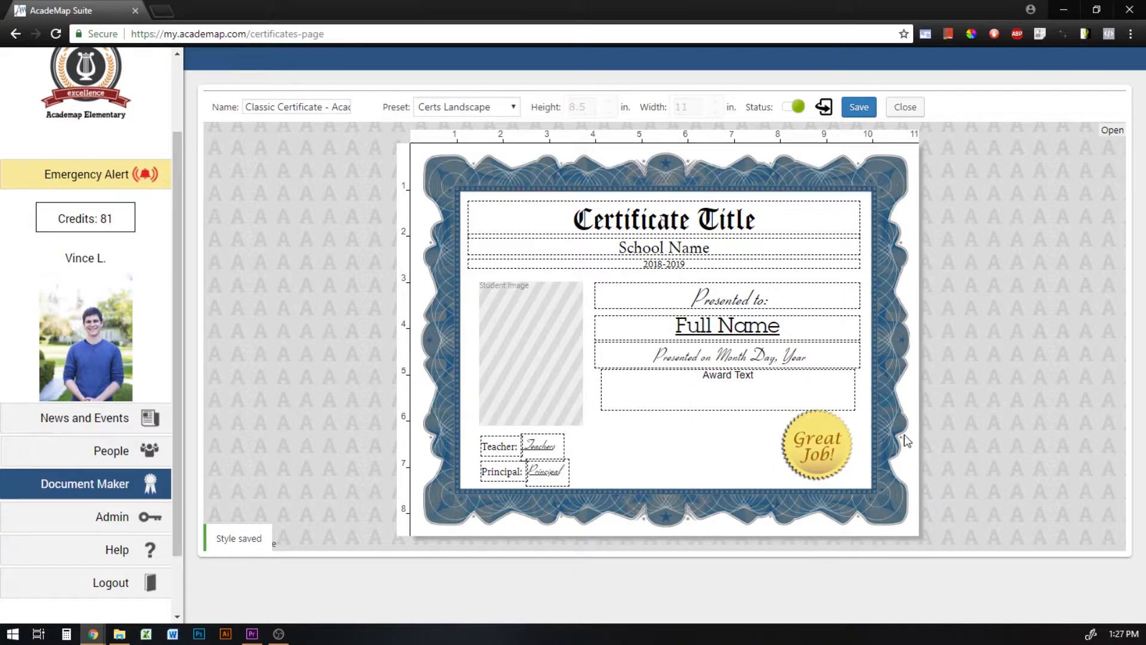
{"action": "mouse_move", "coordinate": [1114, 130]}
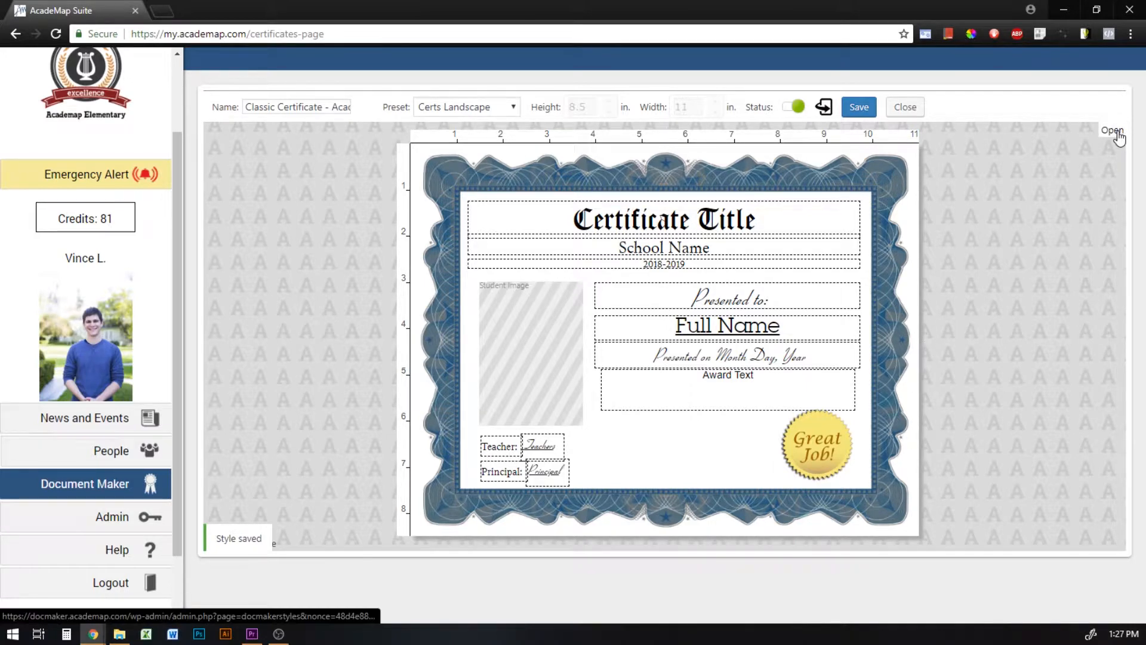
Step: Expand the Elements dropdown to browse all certificate elements, then close it
{"action": "left_click", "coordinate": [1112, 132]}
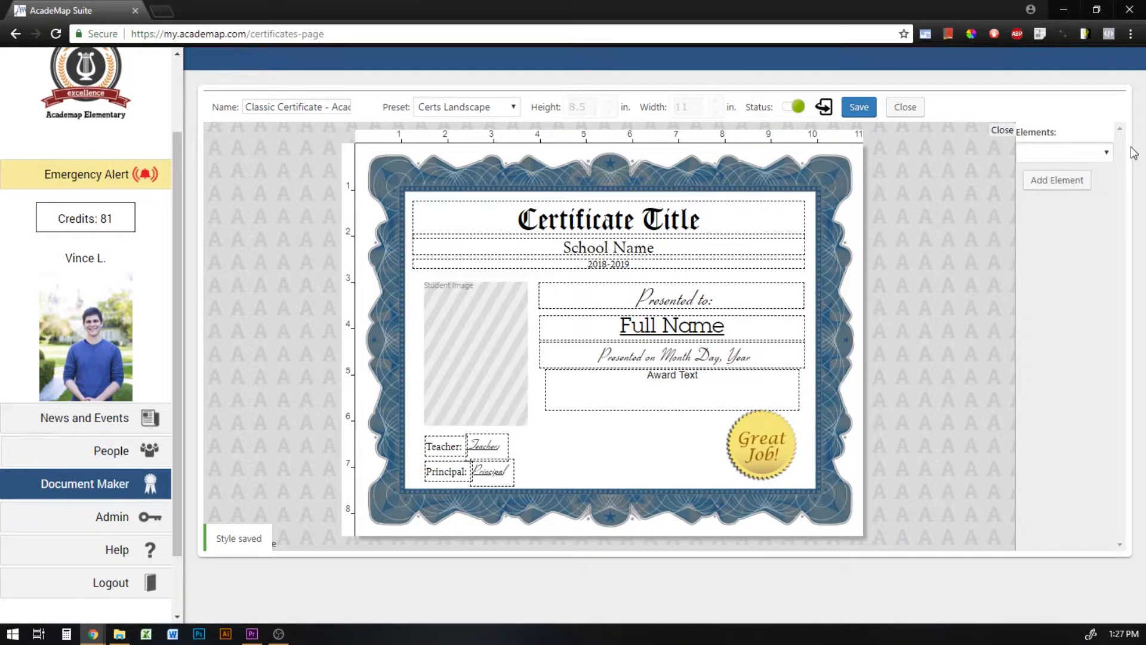
{"action": "left_click", "coordinate": [1064, 153]}
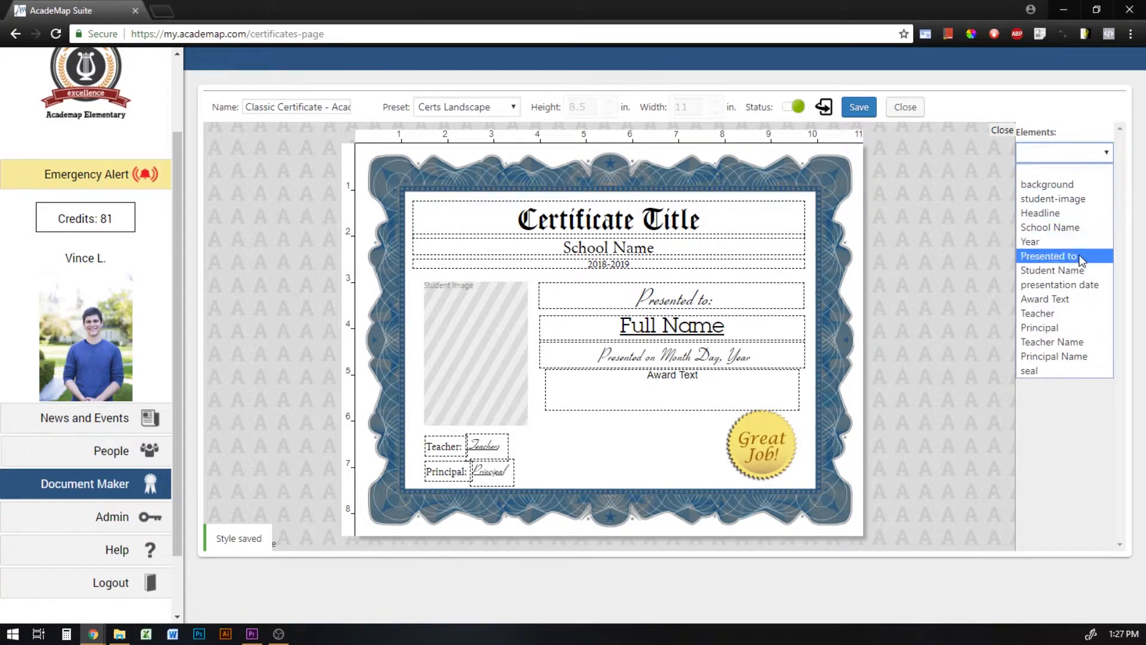
{"action": "mouse_move", "coordinate": [1088, 290]}
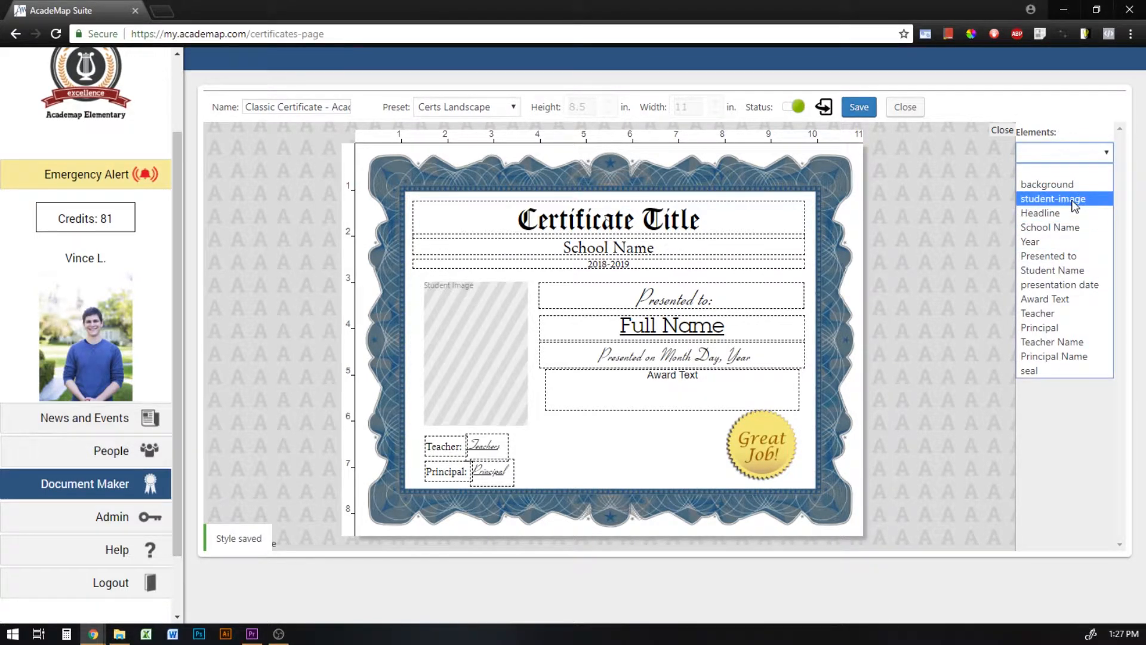
{"action": "left_click", "coordinate": [1053, 198]}
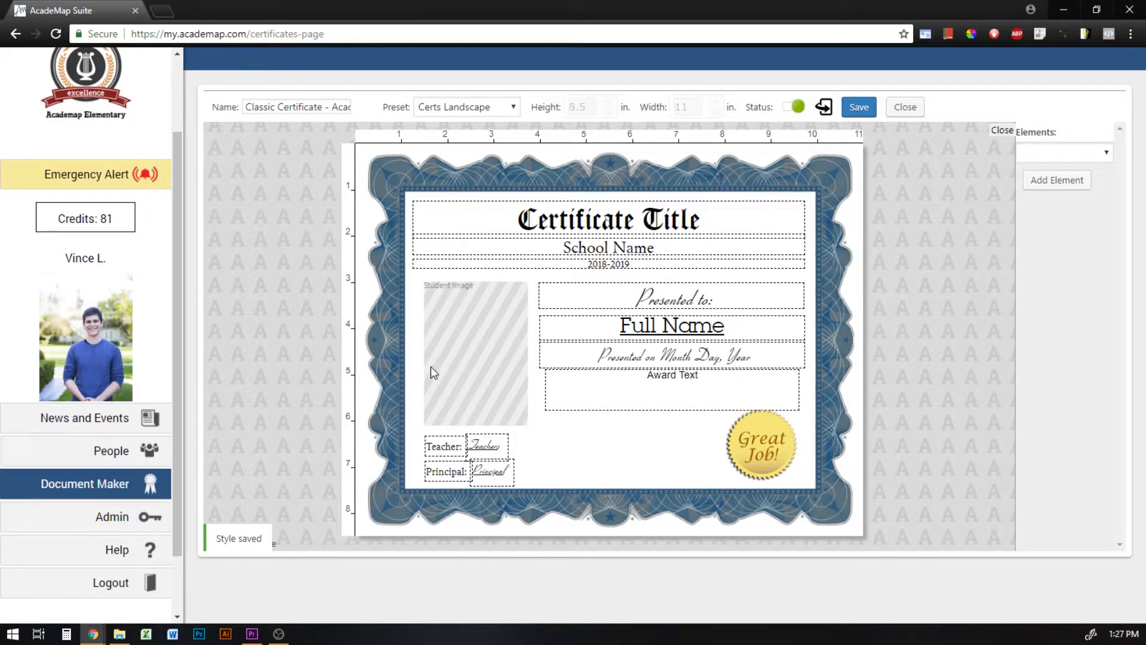
{"action": "mouse_move", "coordinate": [696, 573]}
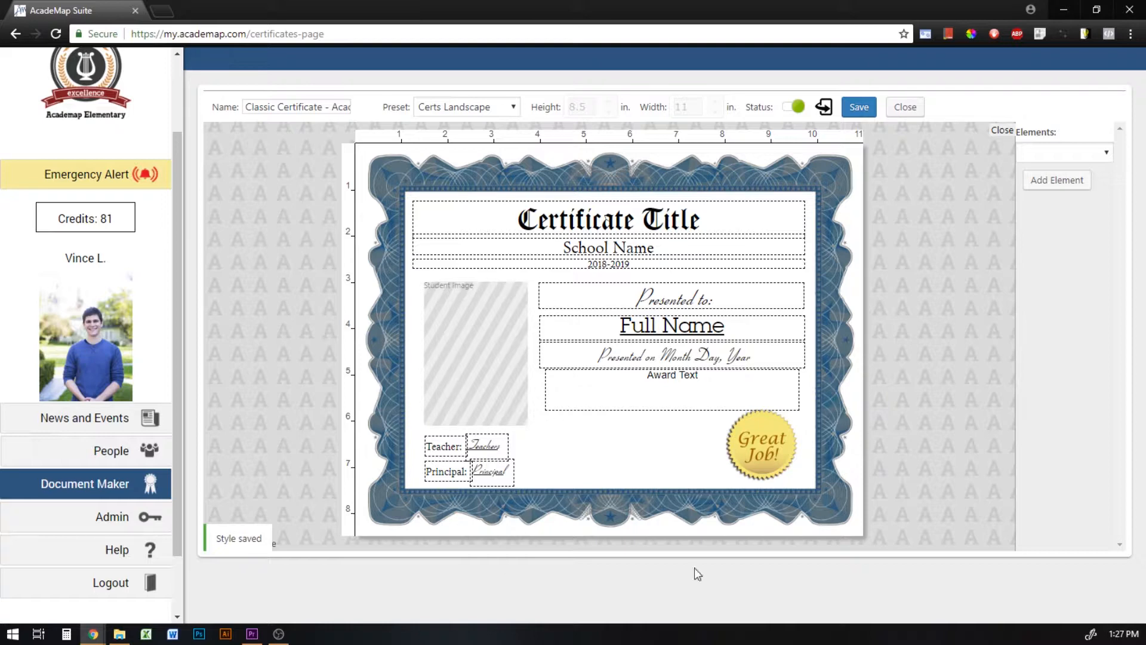
{"action": "mouse_move", "coordinate": [816, 203]}
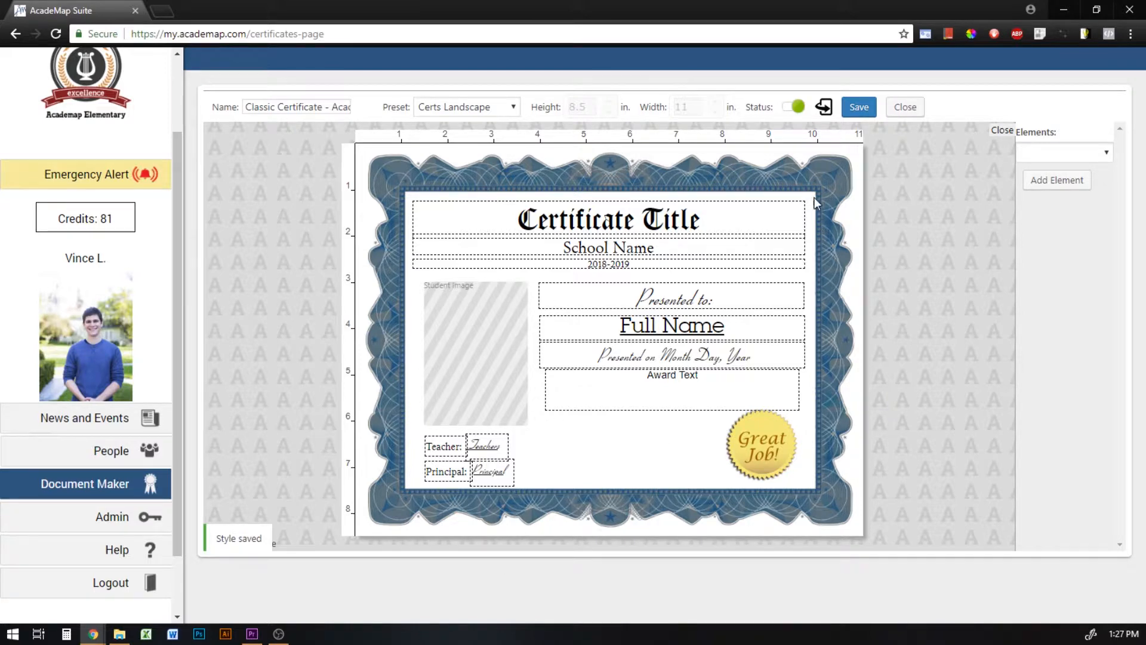
{"action": "mouse_move", "coordinate": [718, 412]}
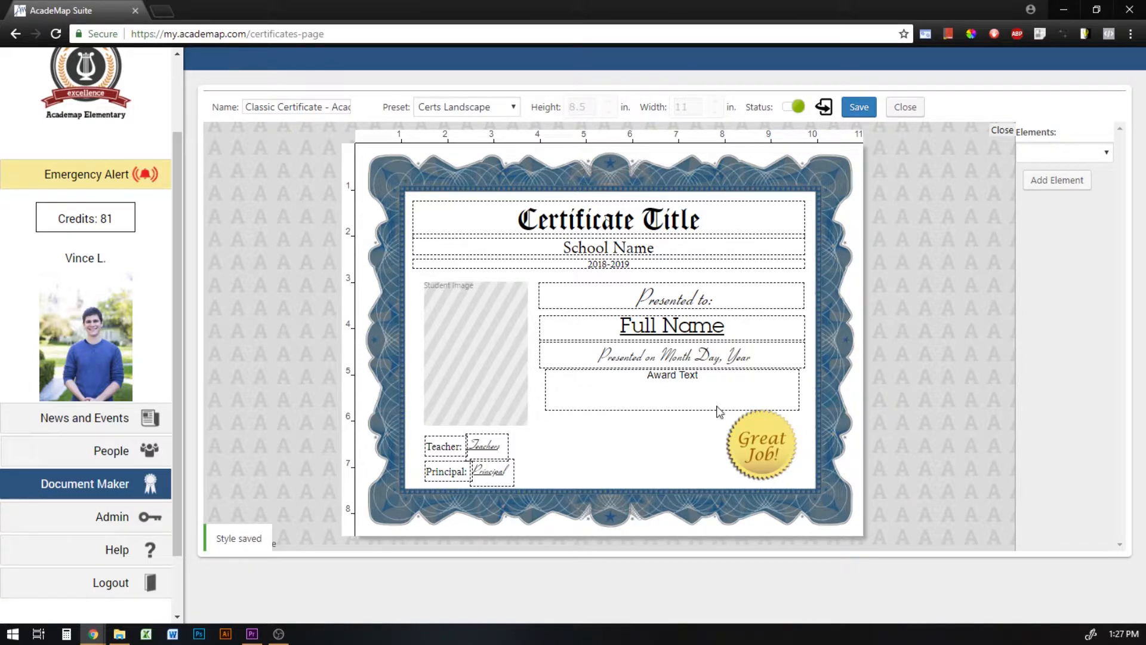
{"action": "mouse_move", "coordinate": [440, 141]}
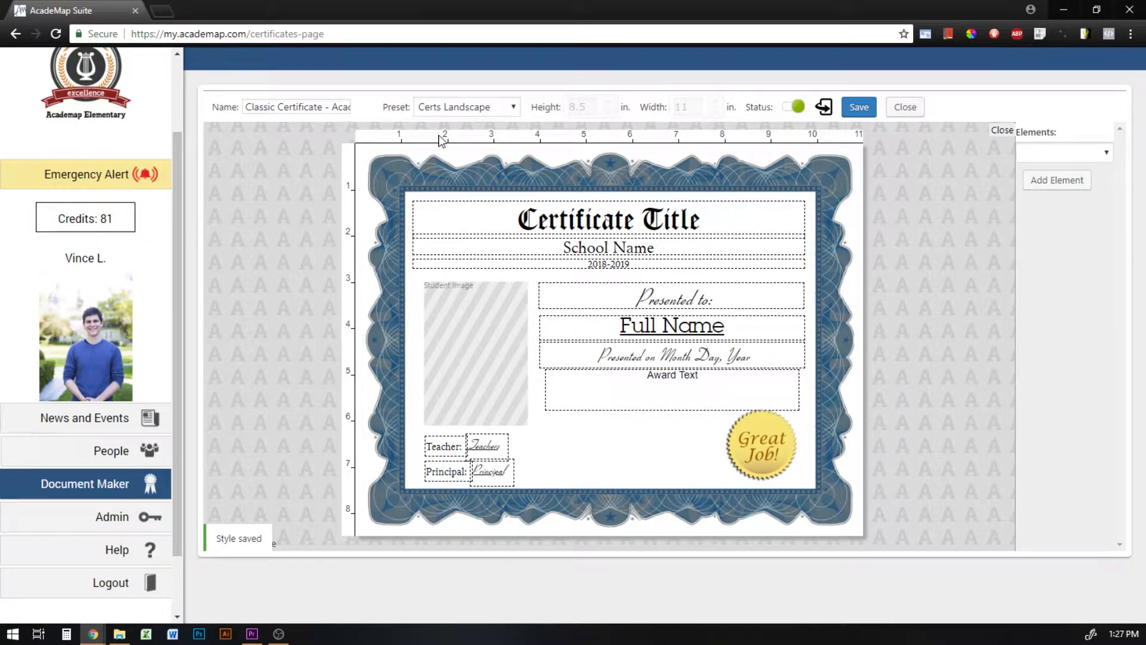
{"action": "mouse_move", "coordinate": [458, 232]}
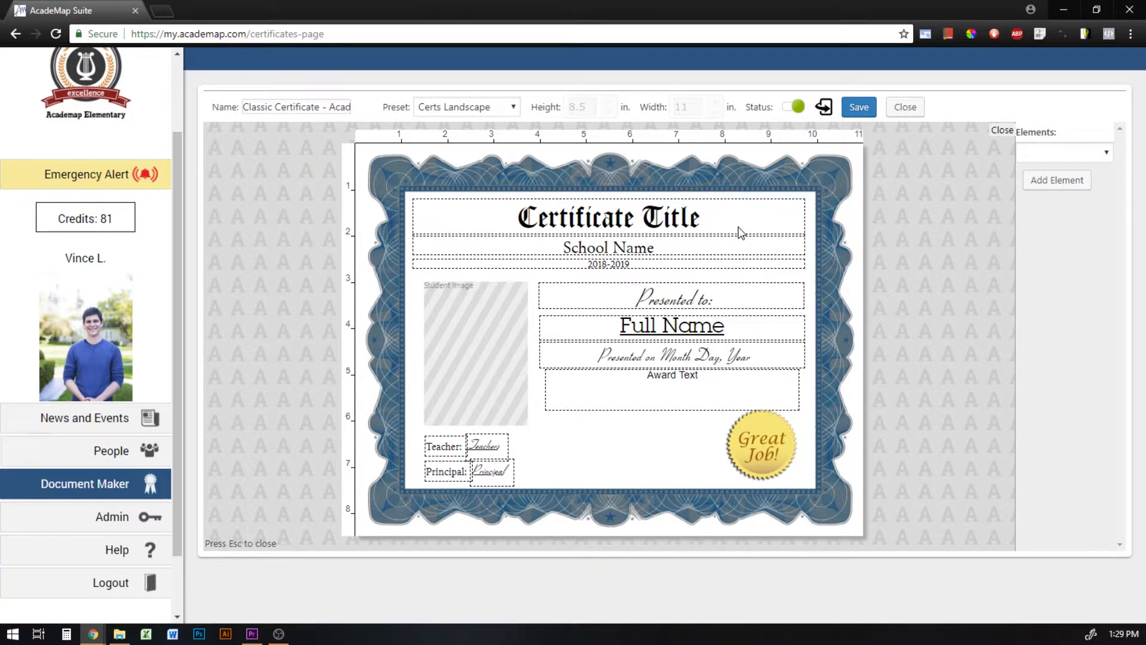
Step: Select the Certificate Title headline, then edit 'Presented to' with its General section collapsed
{"action": "left_click", "coordinate": [607, 217]}
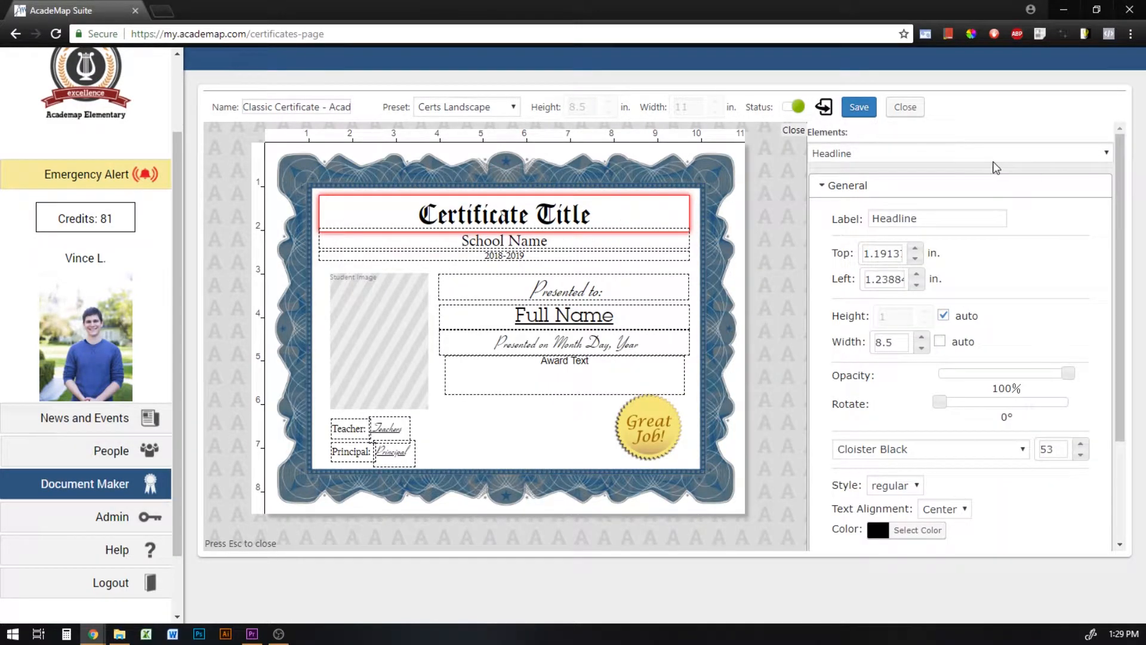
{"action": "mouse_move", "coordinate": [876, 201]}
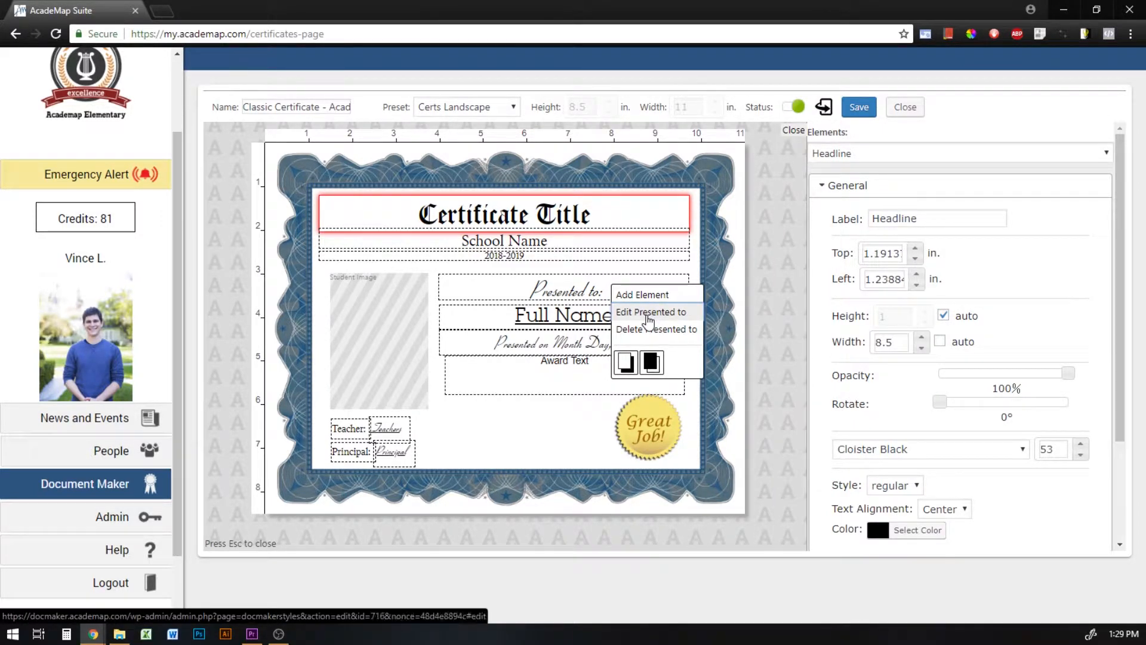
{"action": "left_click", "coordinate": [651, 312]}
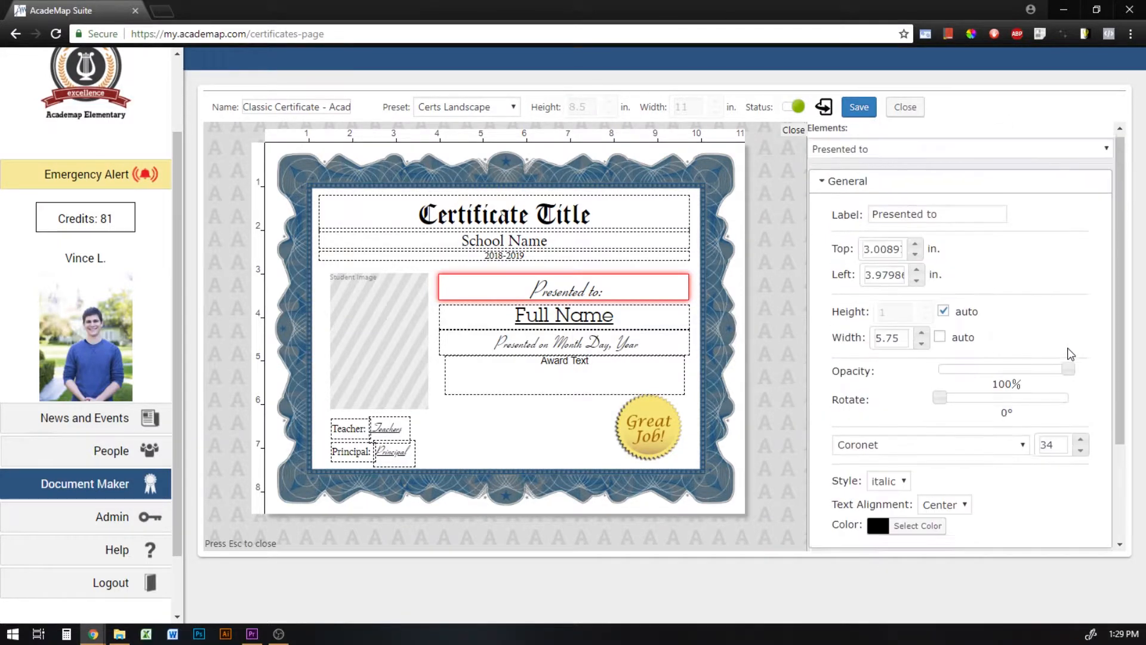
{"action": "left_click", "coordinate": [1103, 148]}
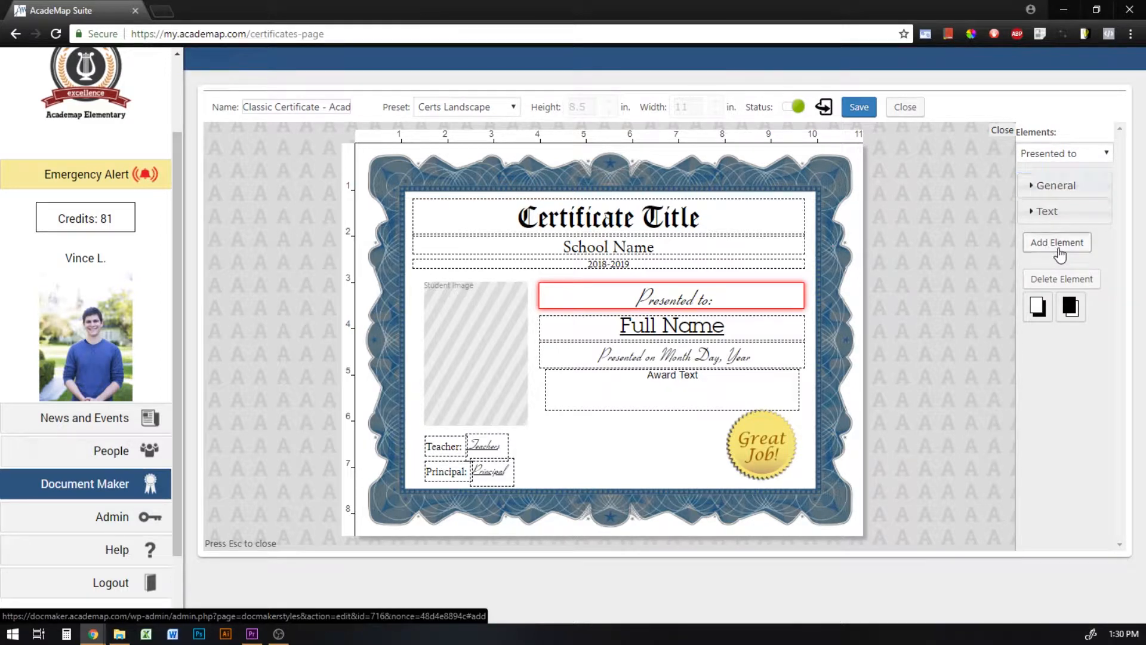
Step: Show the 'Choose which to add' element panel, then hide it again
{"action": "left_click", "coordinate": [1057, 242]}
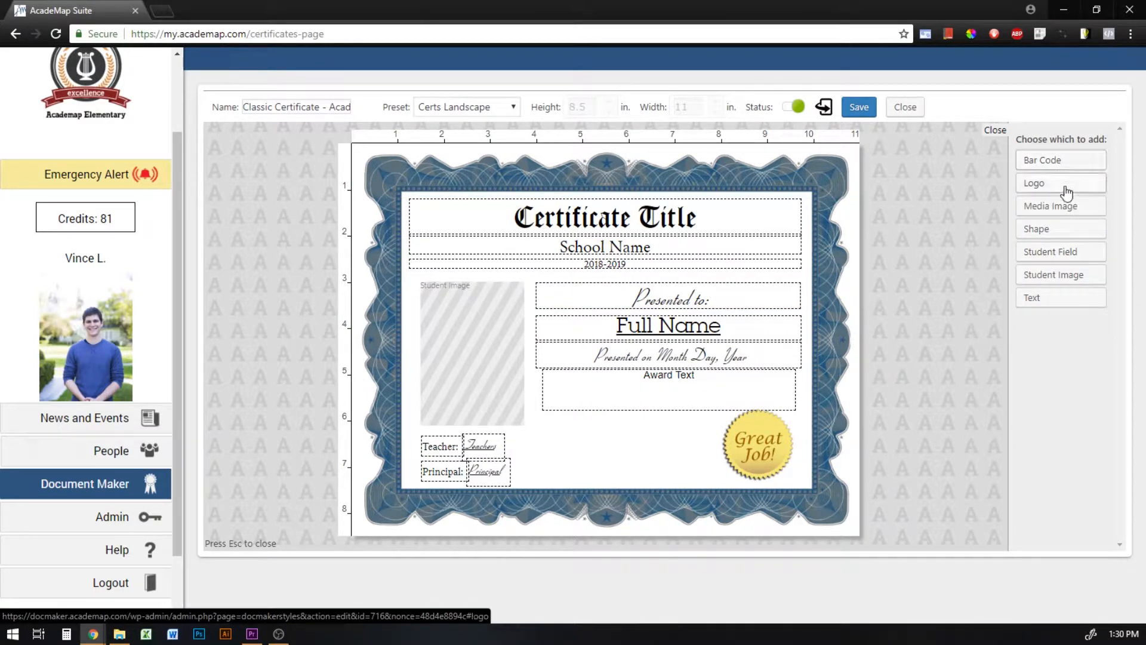
{"action": "mouse_move", "coordinate": [1066, 170]}
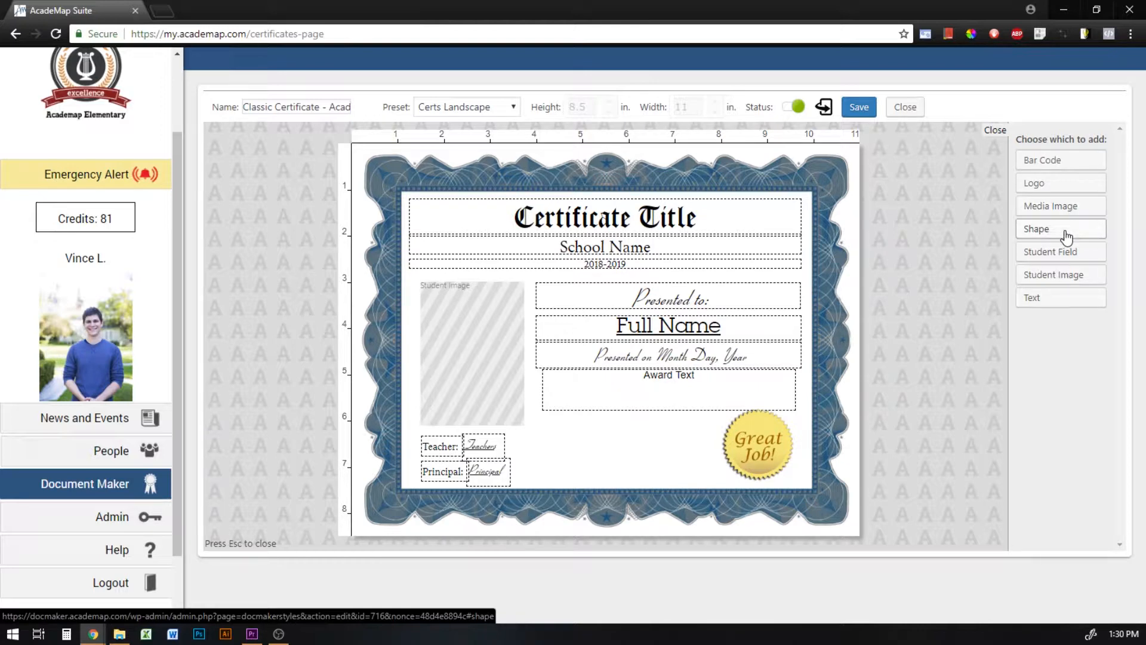
{"action": "mouse_move", "coordinate": [1060, 234]}
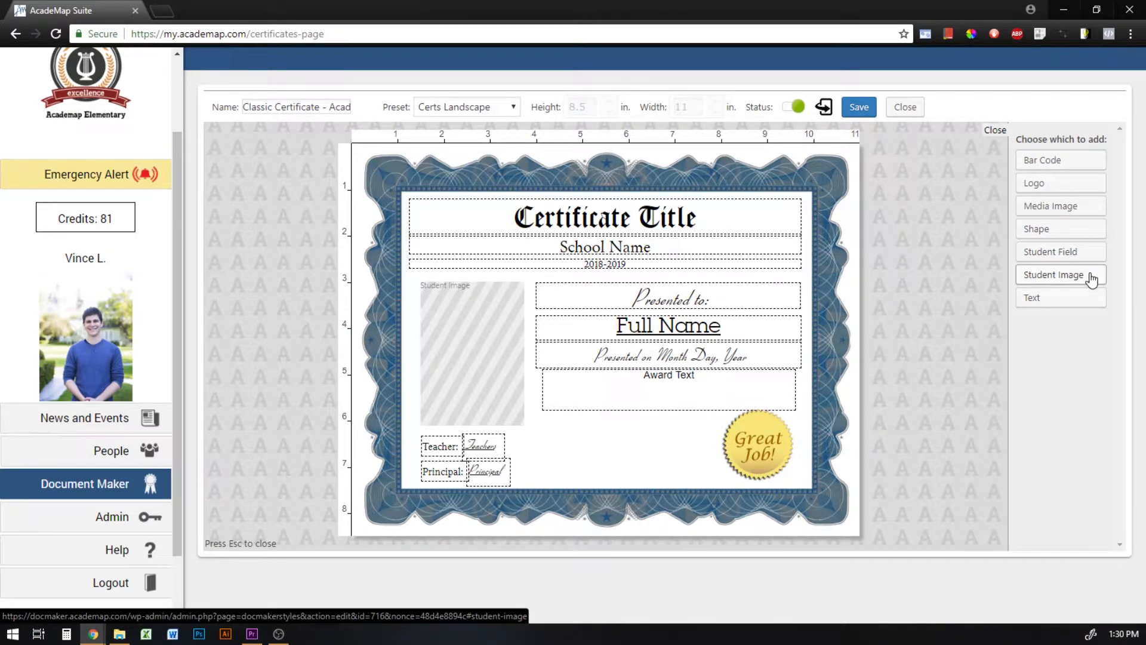
{"action": "mouse_move", "coordinate": [1053, 303]}
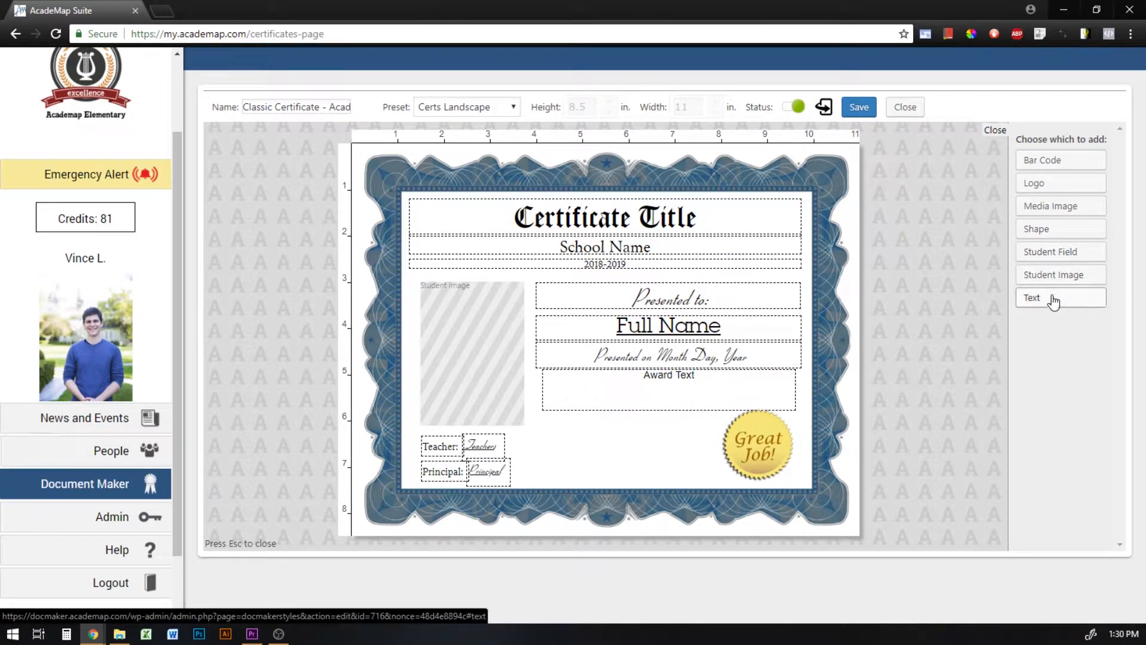
{"action": "mouse_move", "coordinate": [1089, 305]}
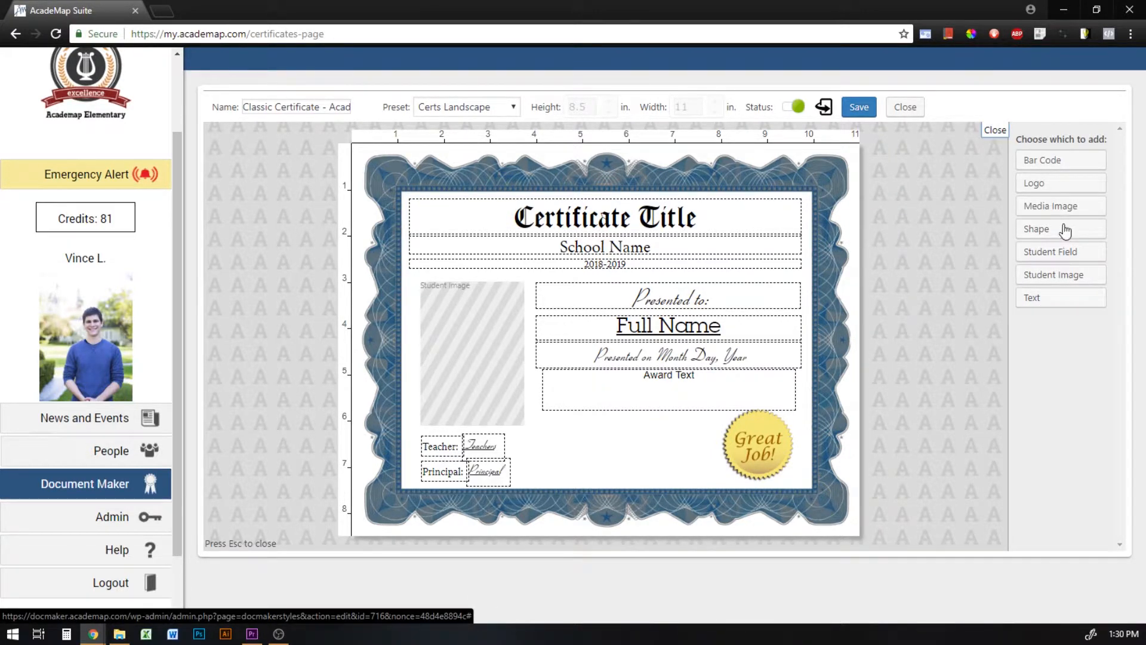
{"action": "left_click", "coordinate": [994, 130]}
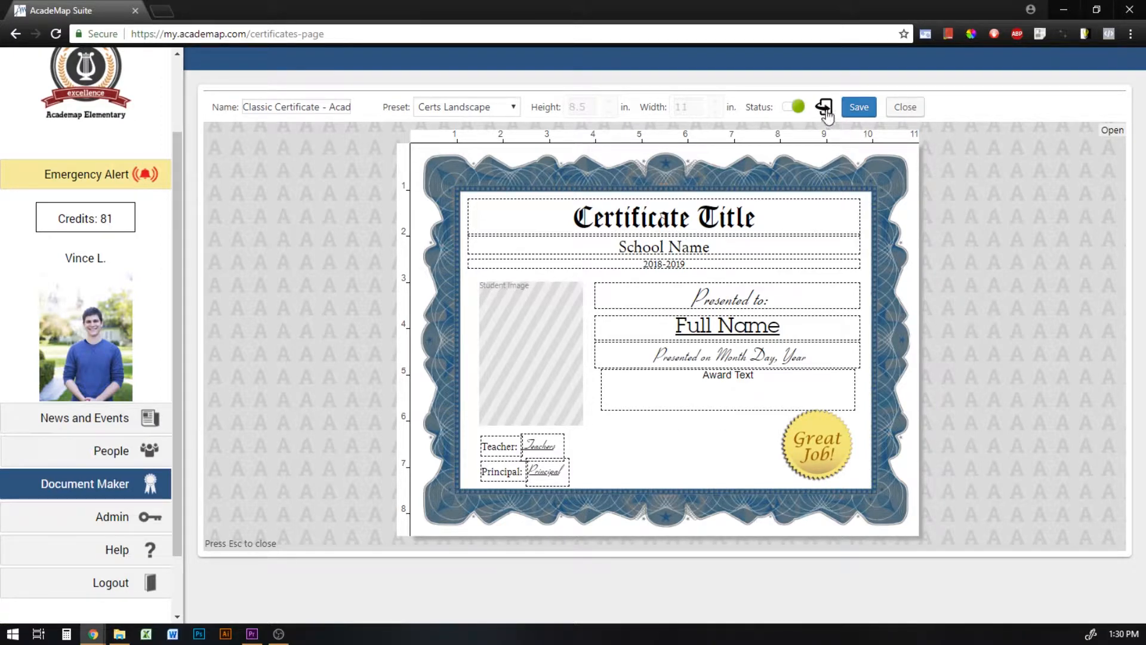
{"action": "mouse_move", "coordinate": [838, 116]}
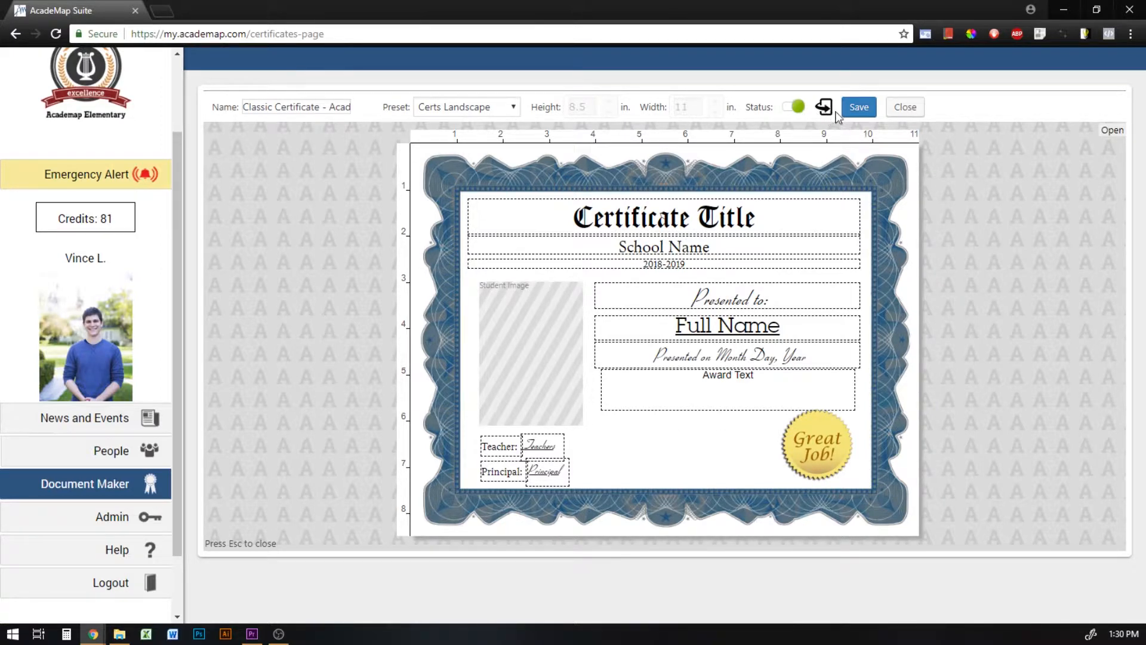
Step: Flip the certificate to its blank back side marked B
{"action": "left_click", "coordinate": [822, 108]}
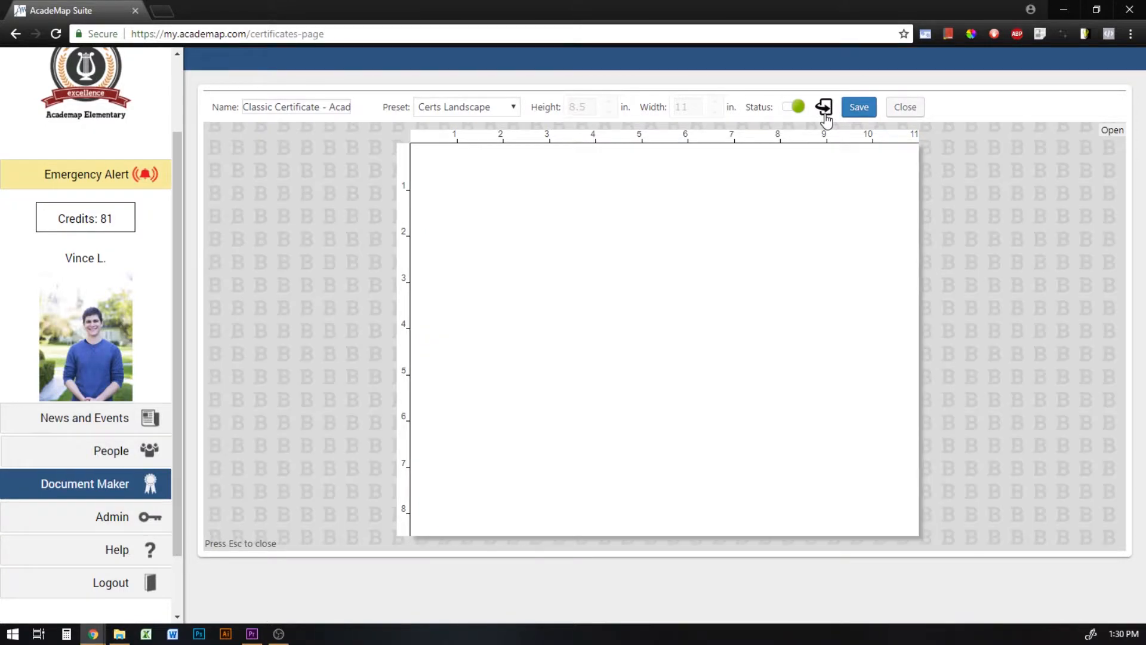
{"action": "mouse_move", "coordinate": [909, 269]}
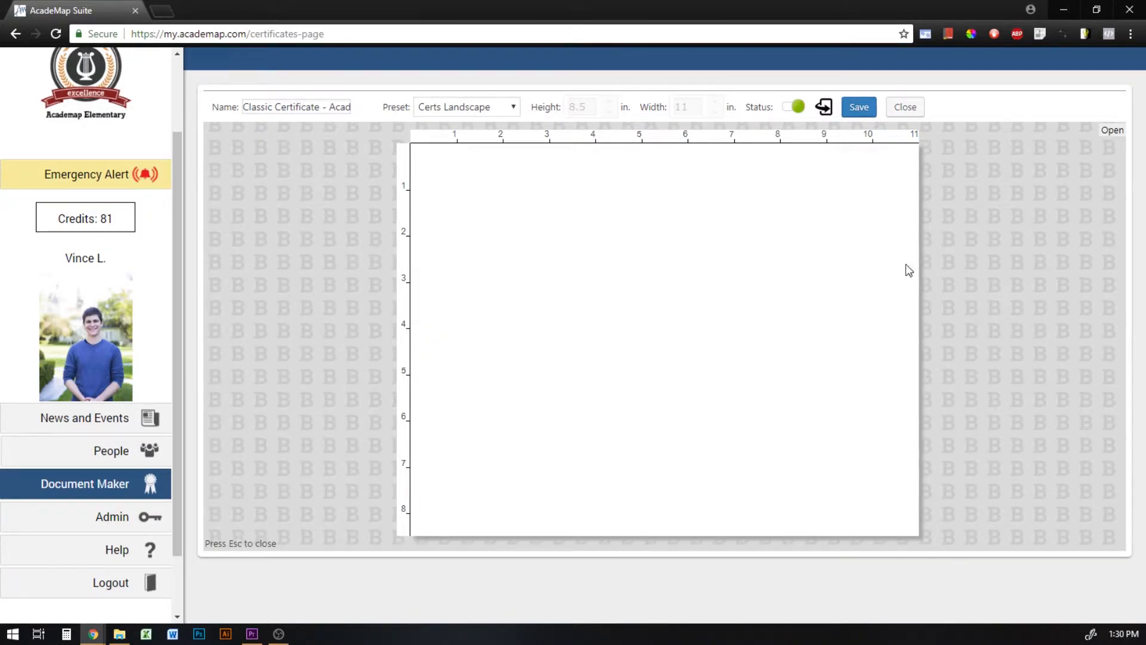
{"action": "mouse_move", "coordinate": [603, 479]}
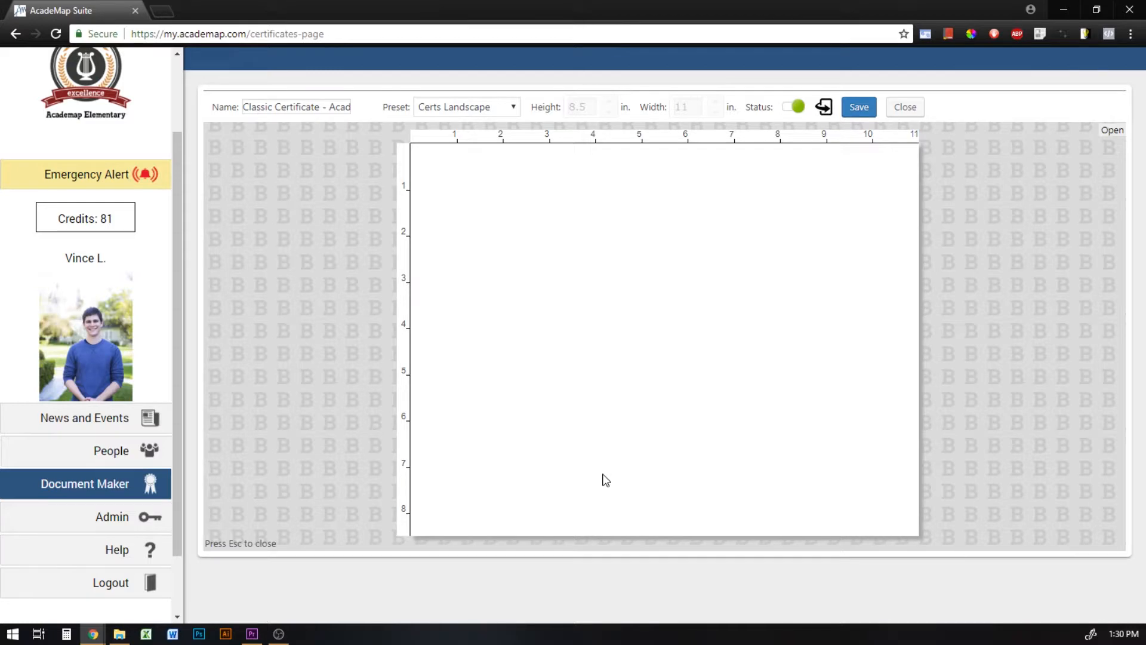
{"action": "mouse_move", "coordinate": [439, 315]}
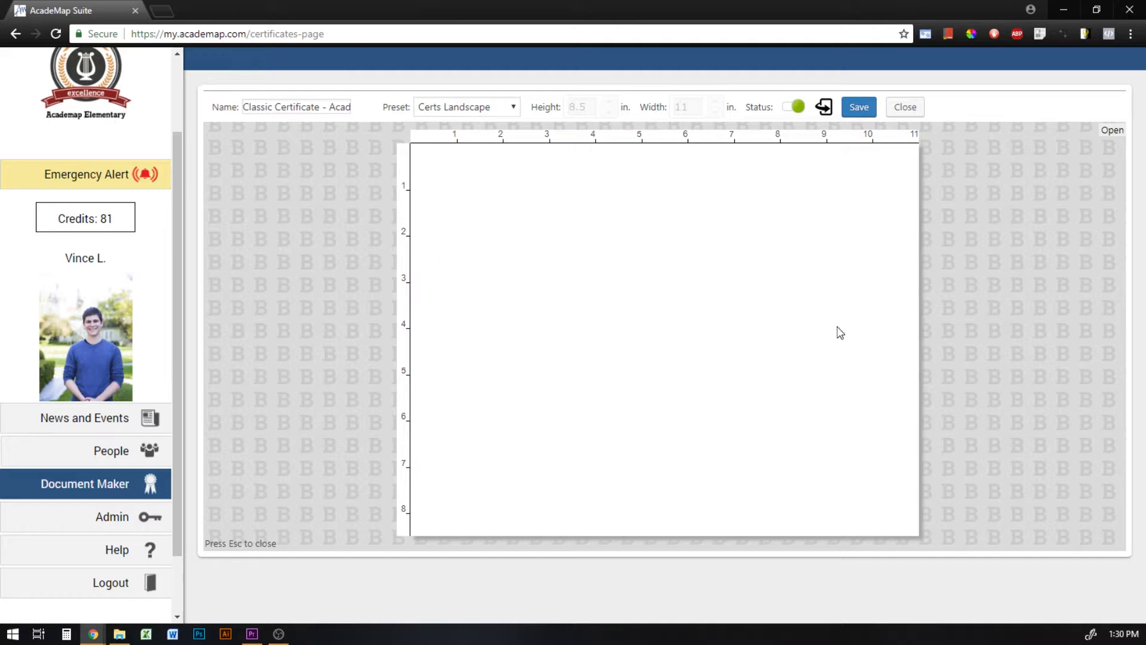
{"action": "mouse_move", "coordinate": [374, 179]}
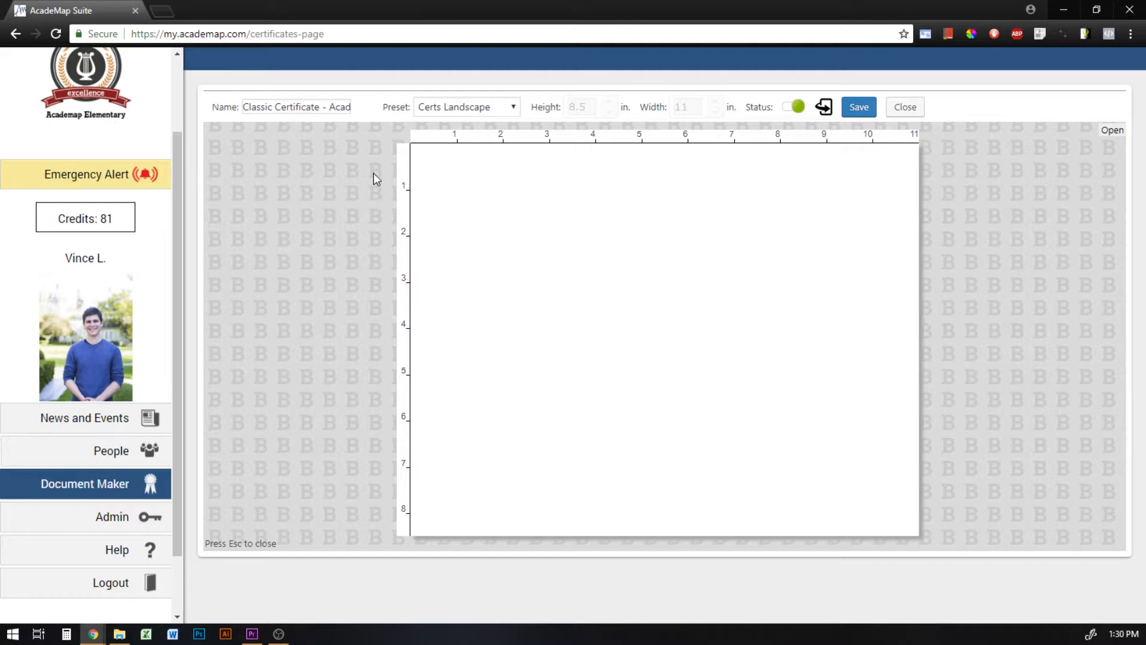
{"action": "mouse_move", "coordinate": [246, 487]}
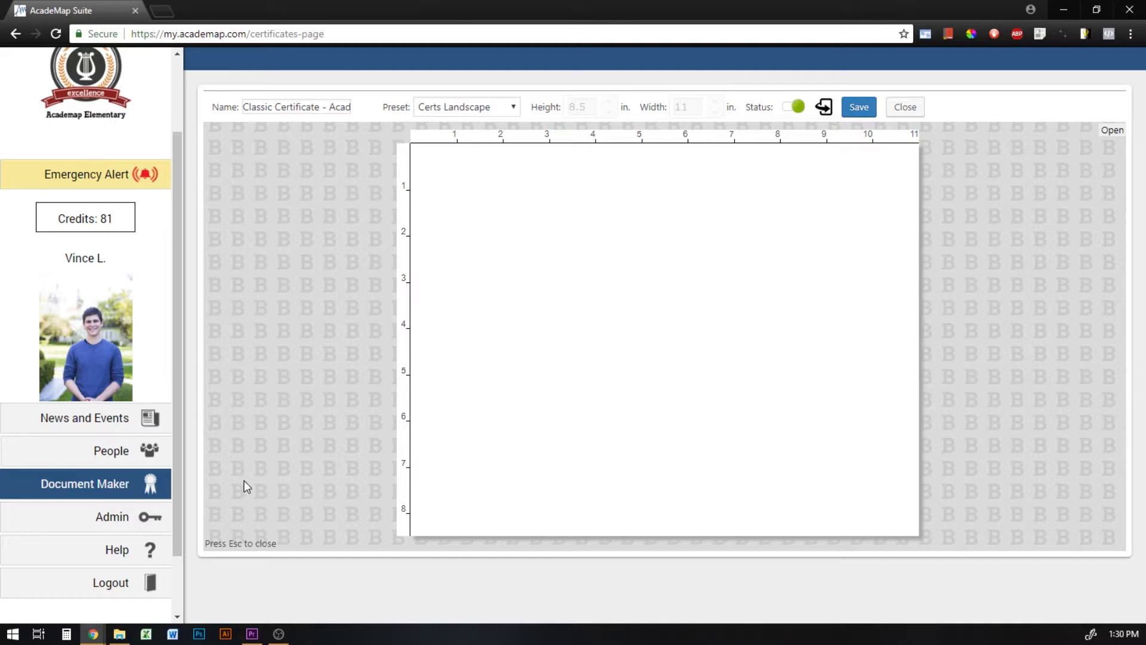
{"action": "mouse_move", "coordinate": [249, 179]}
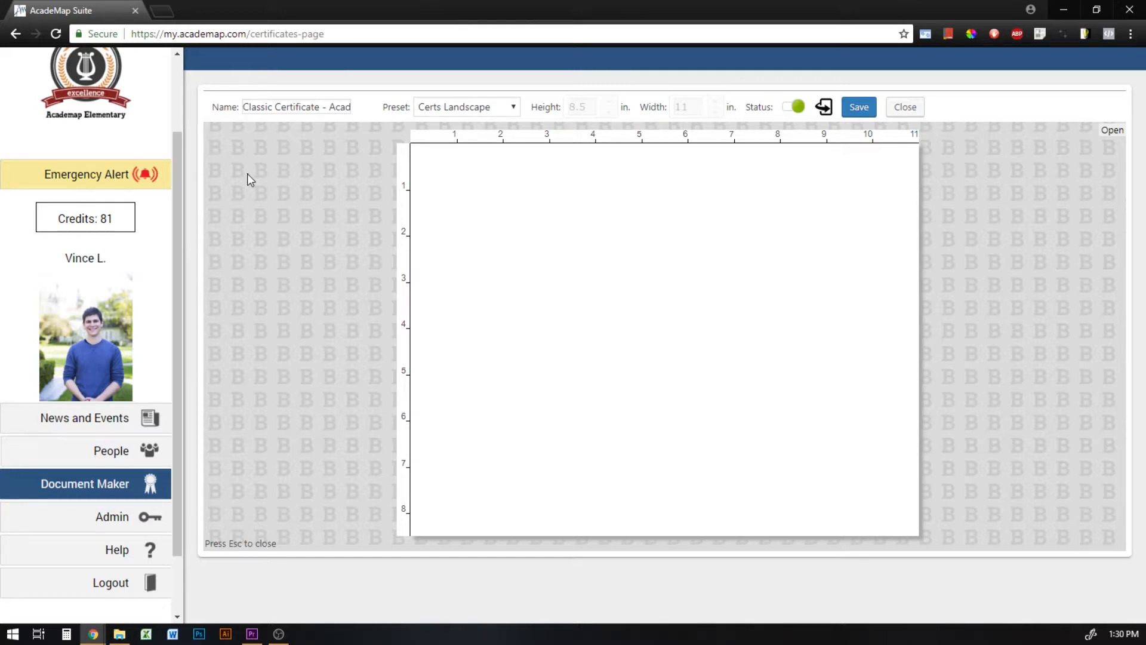
{"action": "mouse_move", "coordinate": [1058, 168]}
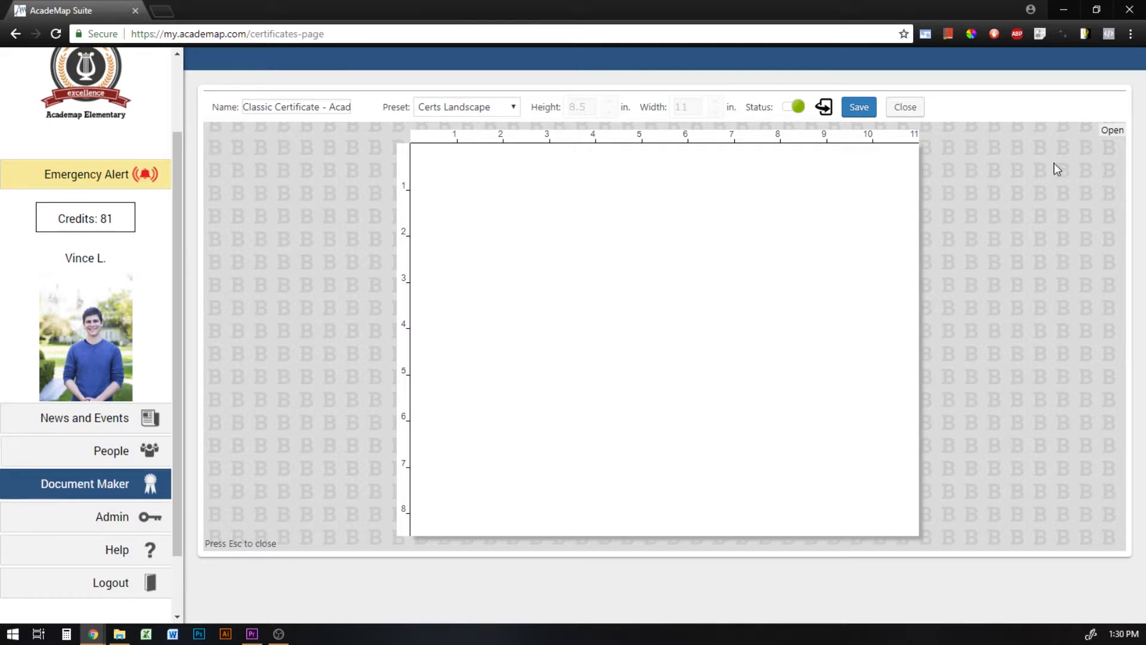
{"action": "mouse_move", "coordinate": [786, 491]}
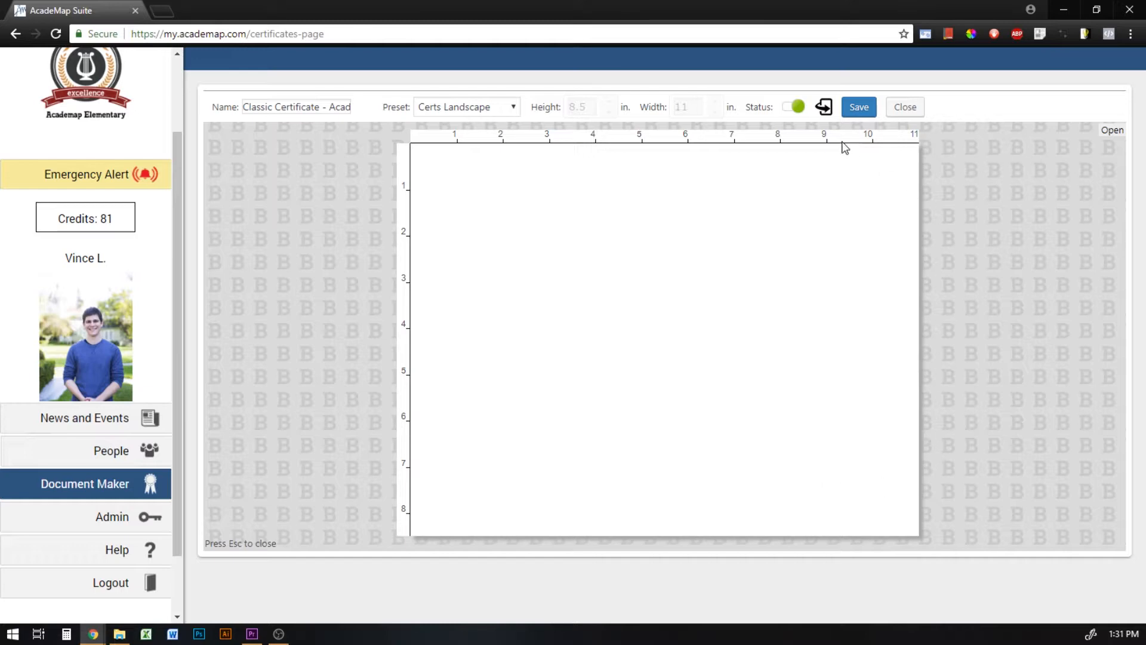
{"action": "mouse_move", "coordinate": [287, 484]}
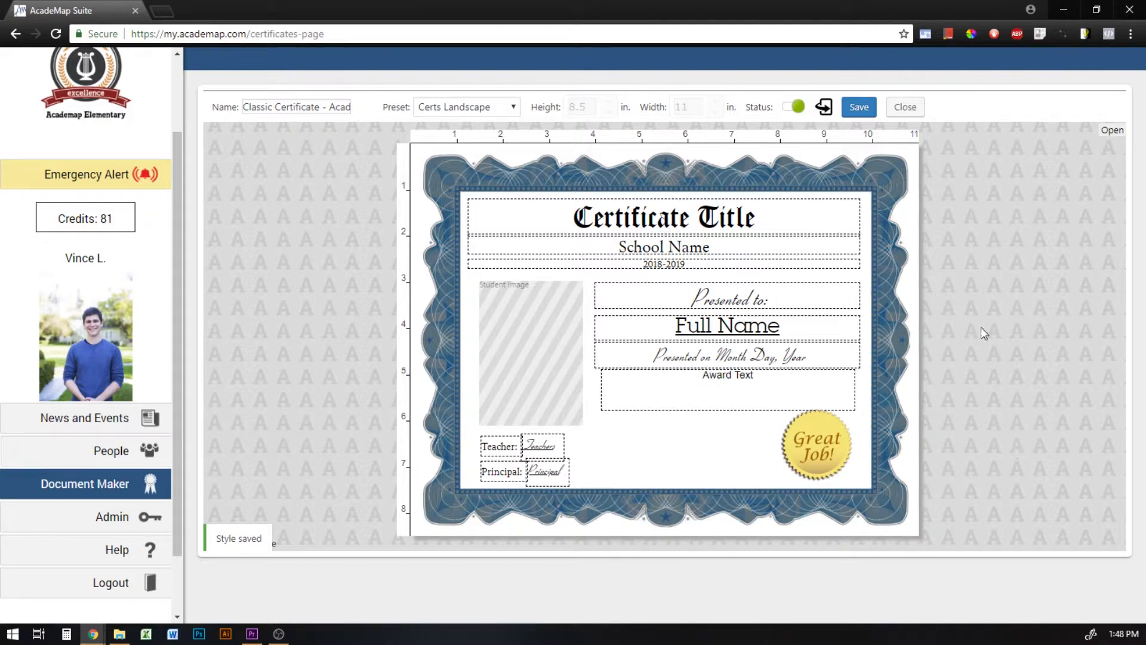
{"action": "mouse_move", "coordinate": [867, 358]}
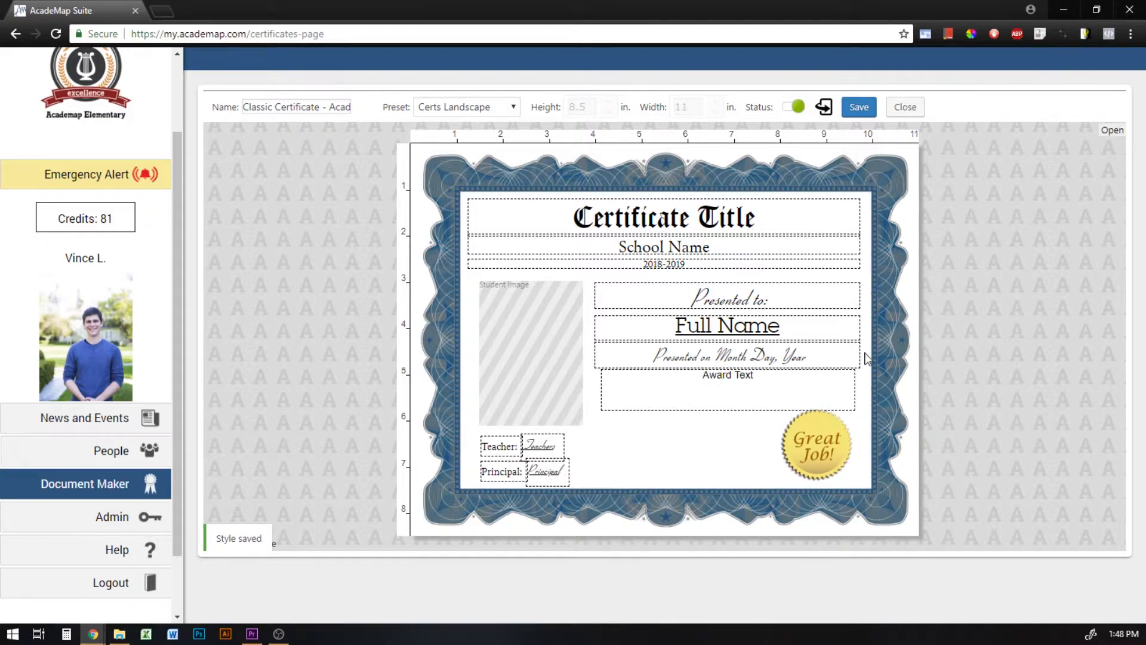
{"action": "mouse_move", "coordinate": [898, 172]}
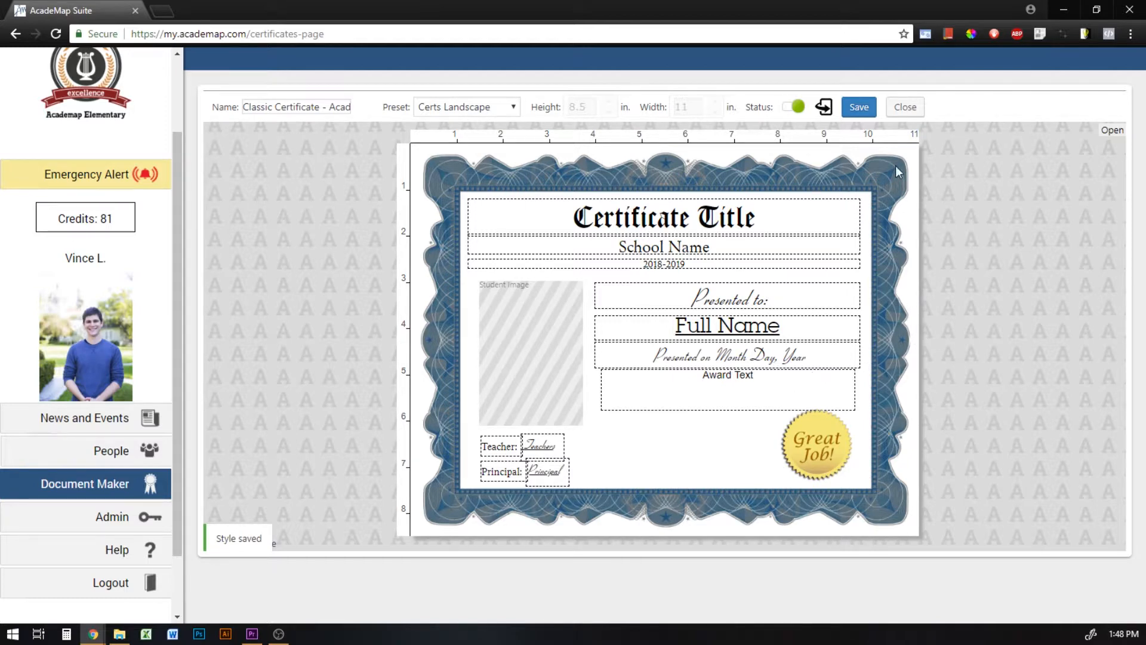
{"action": "mouse_move", "coordinate": [370, 420]}
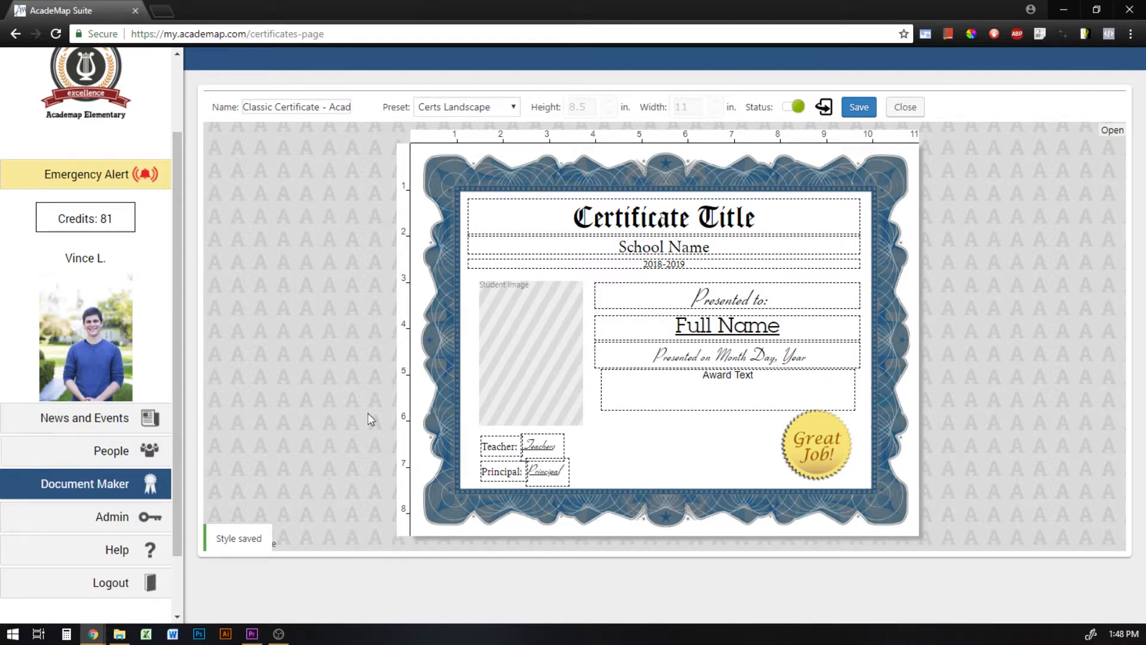
Step: Toggle the template's Status off and back on so it ends active (green)
{"action": "left_click", "coordinate": [788, 107]}
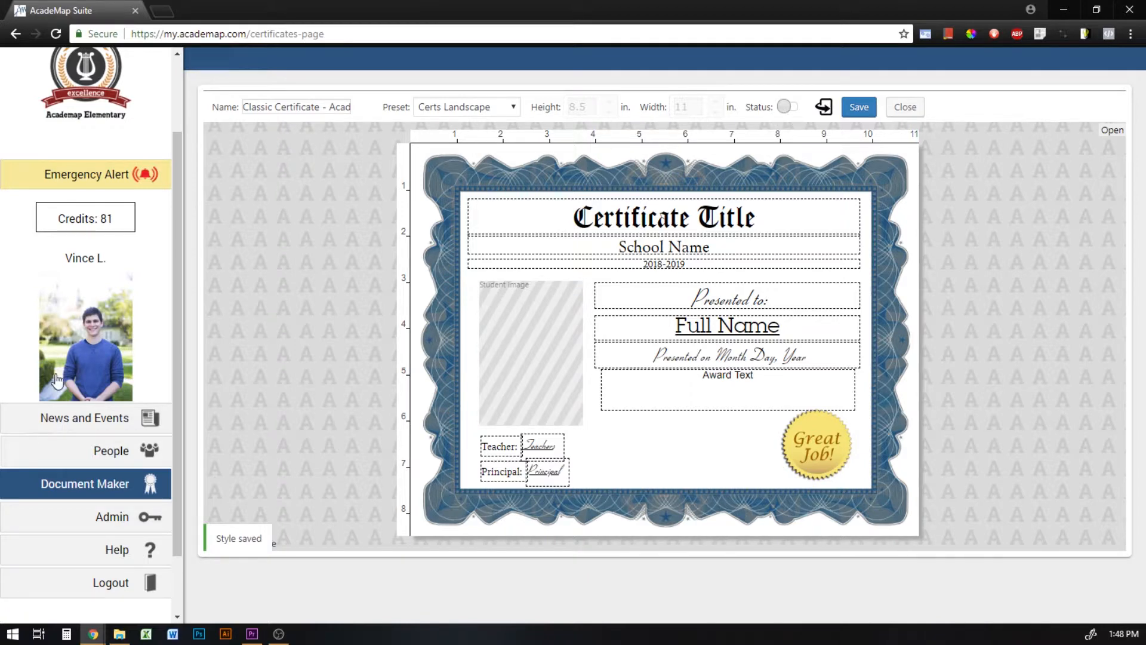
{"action": "mouse_move", "coordinate": [828, 451]}
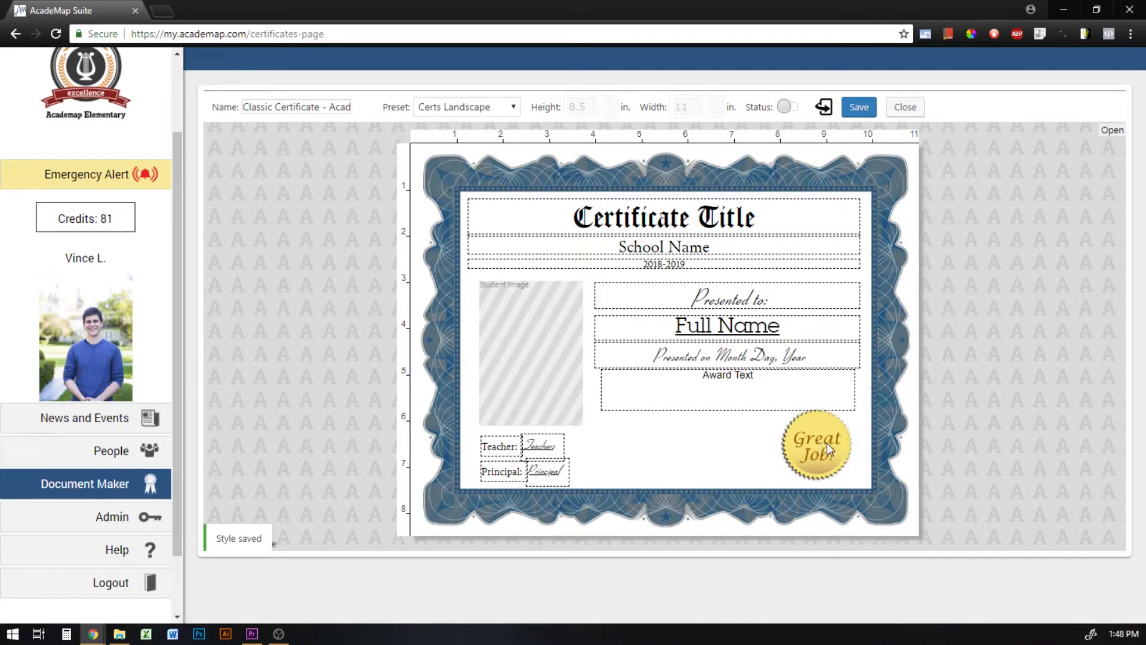
{"action": "mouse_move", "coordinate": [1013, 445]}
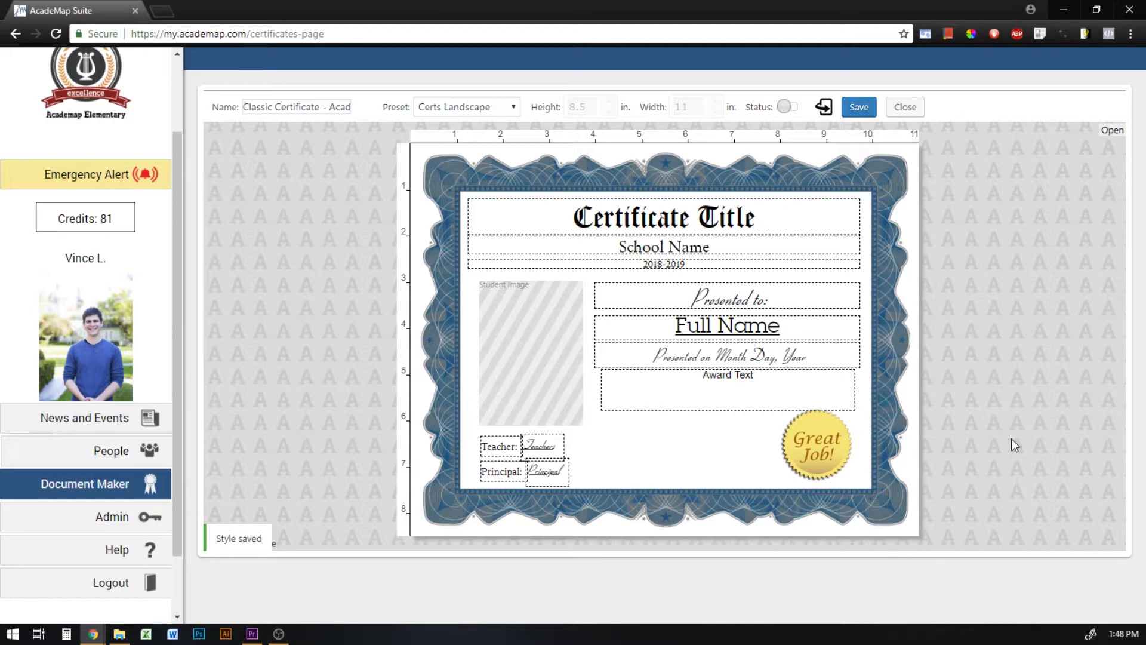
{"action": "mouse_move", "coordinate": [614, 473]}
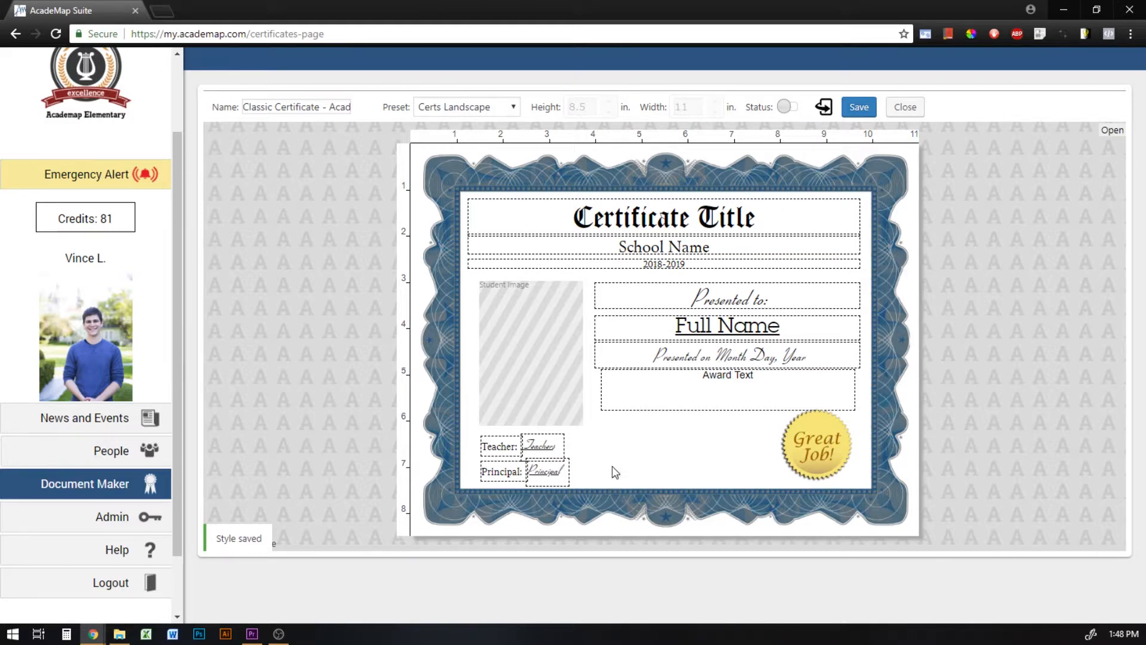
{"action": "mouse_move", "coordinate": [902, 220]}
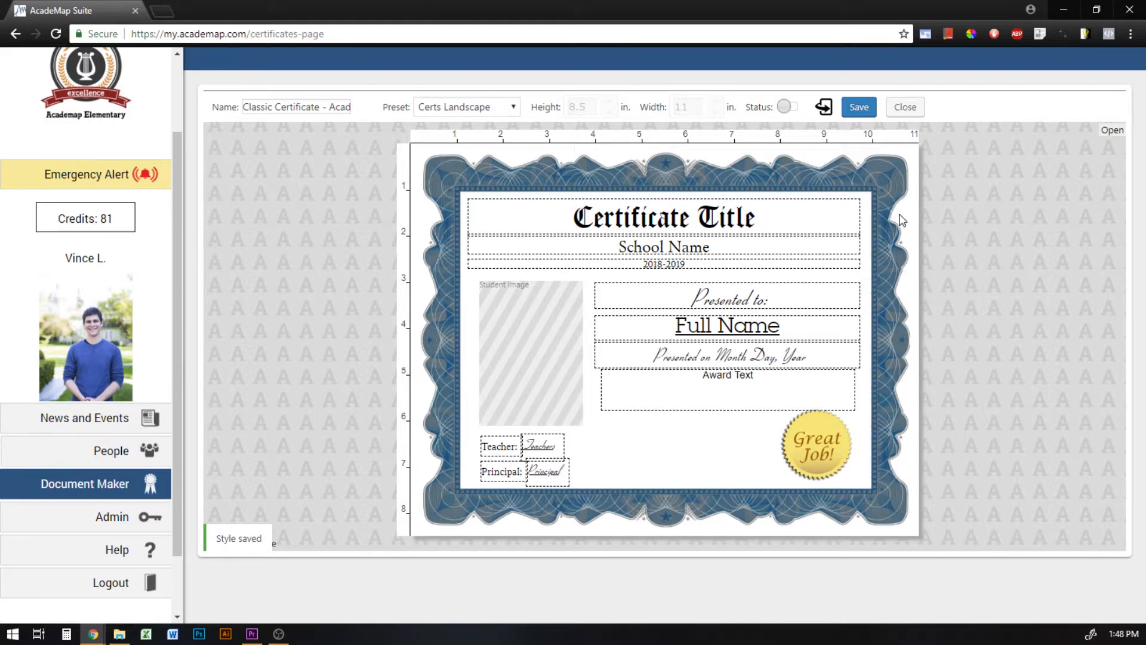
{"action": "left_click", "coordinate": [791, 106]}
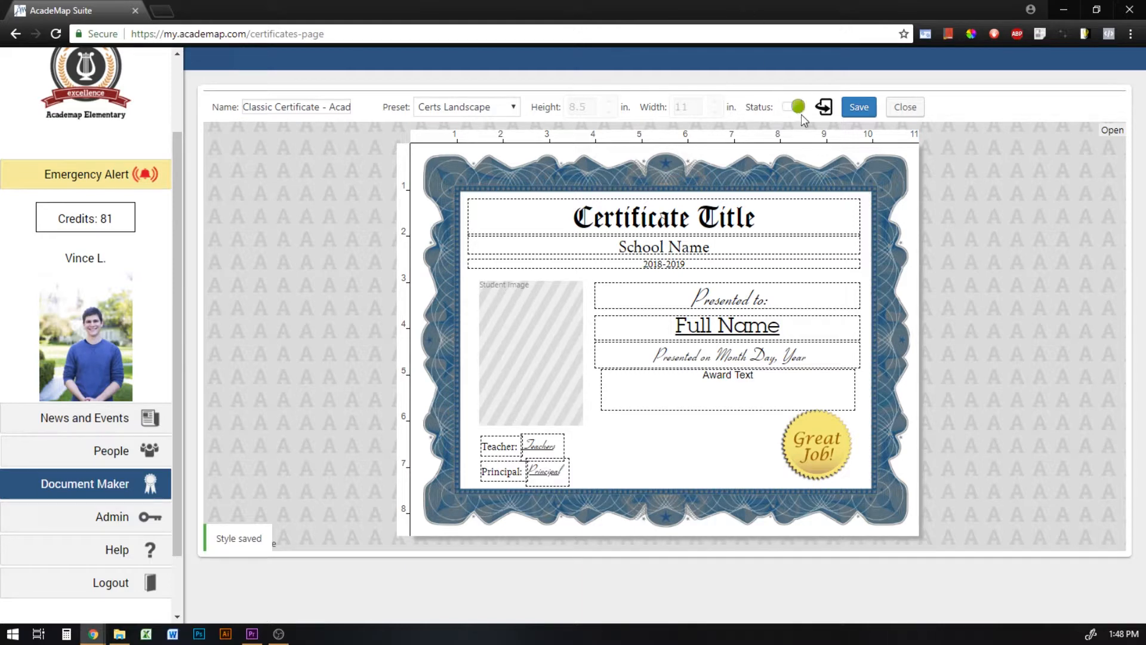